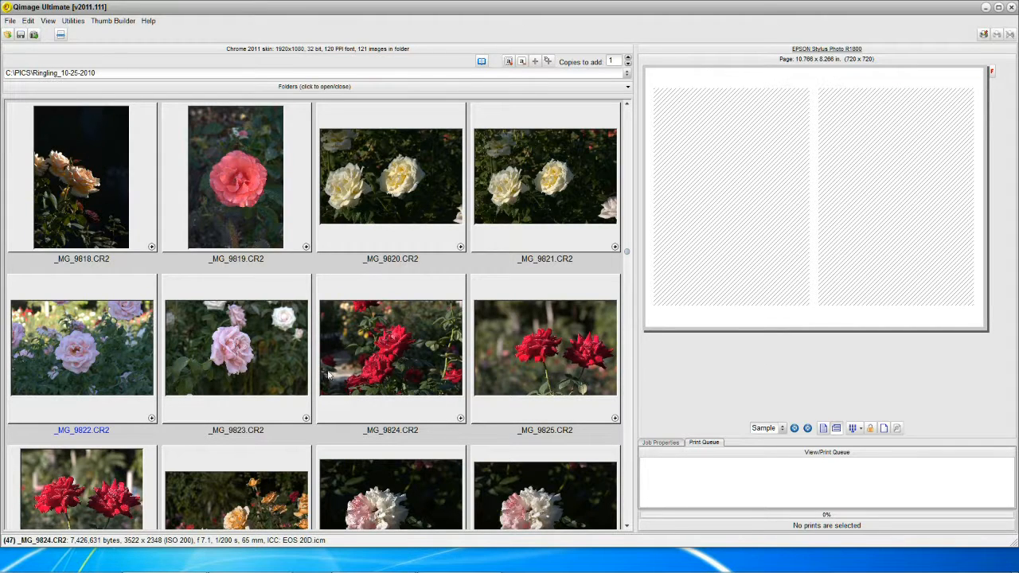
{"action": "mouse_move", "coordinate": [373, 400]}
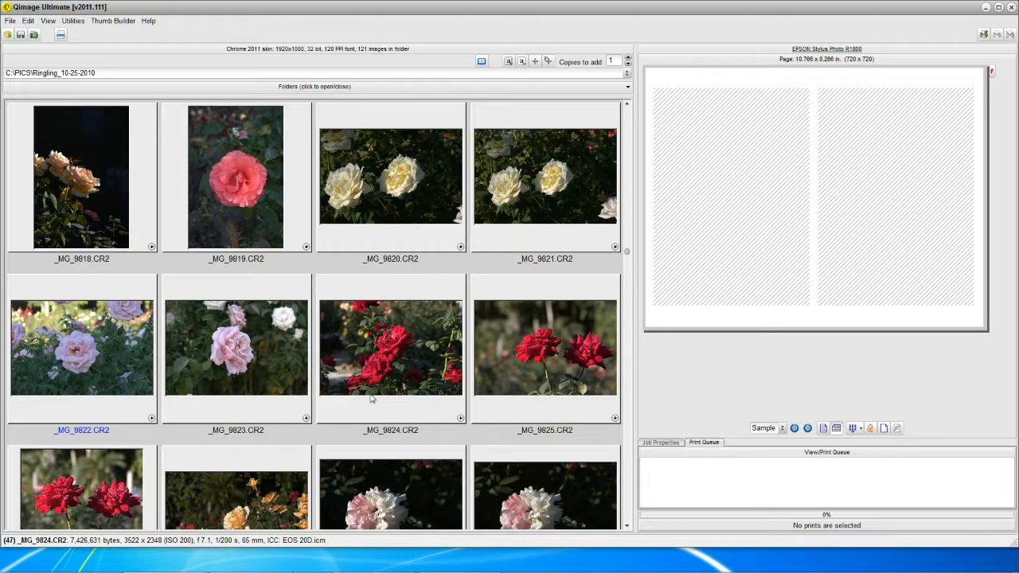
{"action": "mouse_move", "coordinate": [367, 398]}
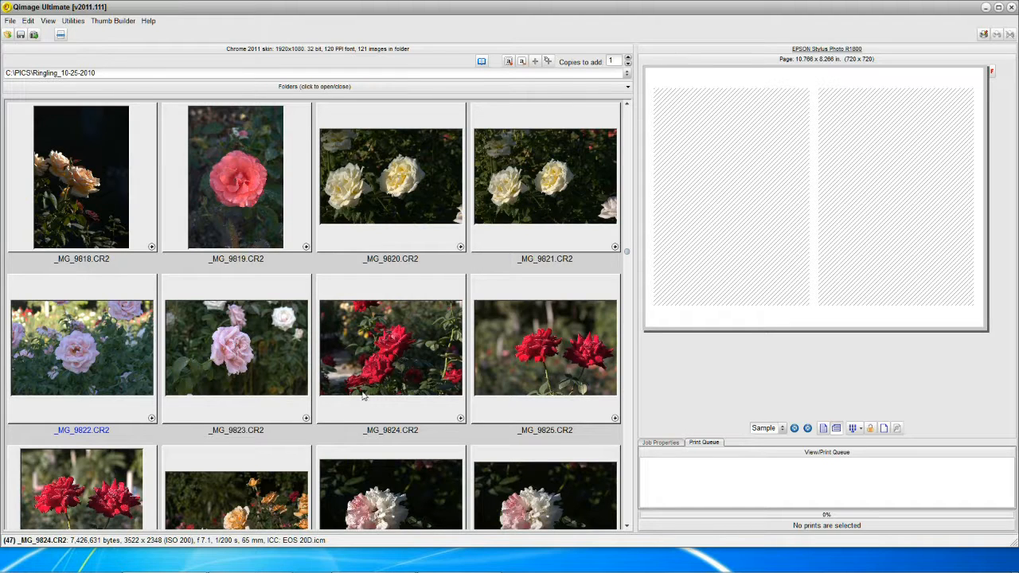
{"action": "mouse_move", "coordinate": [360, 395]}
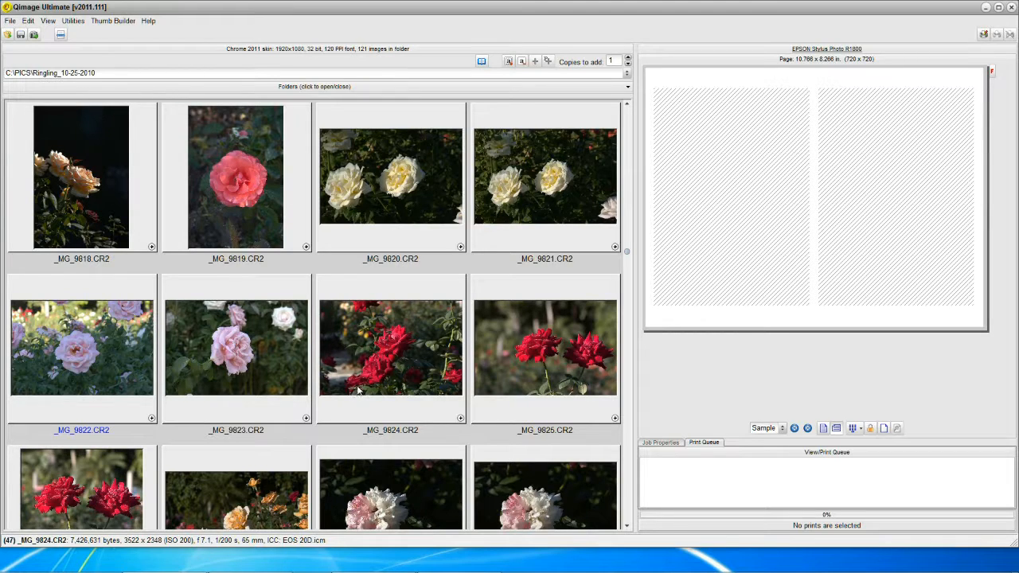
{"action": "mouse_move", "coordinate": [414, 388]}
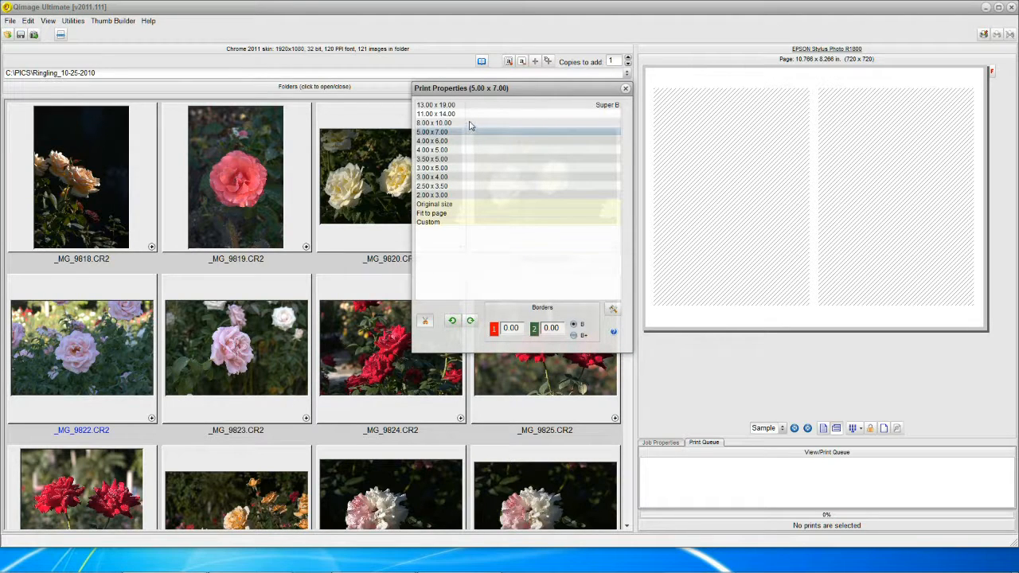
- Choose the 8 x 10 print size with auto cropping off and queue the red roses photo _MG_9824
{"action": "left_click", "coordinate": [435, 123]}
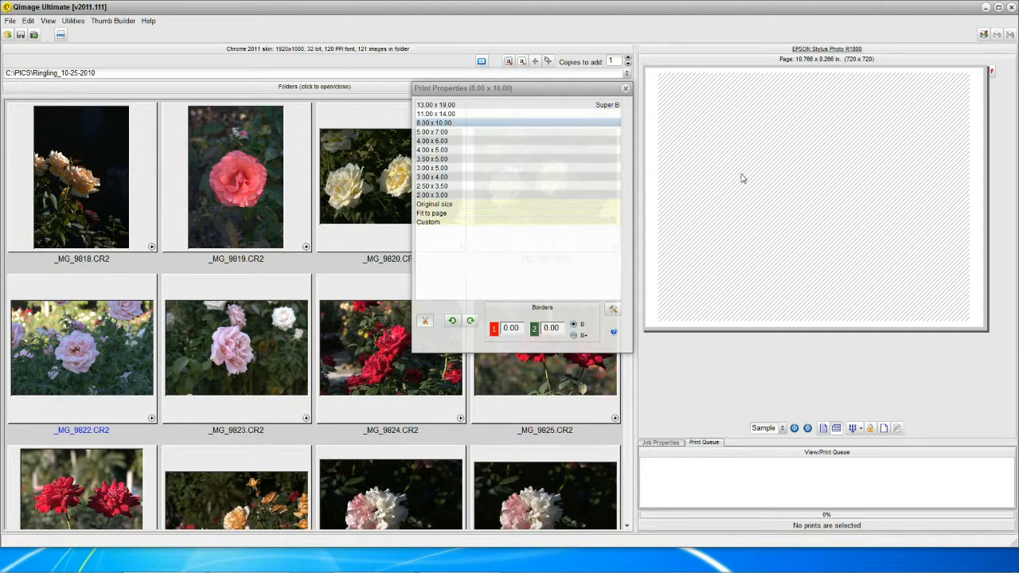
{"action": "mouse_move", "coordinate": [773, 169]}
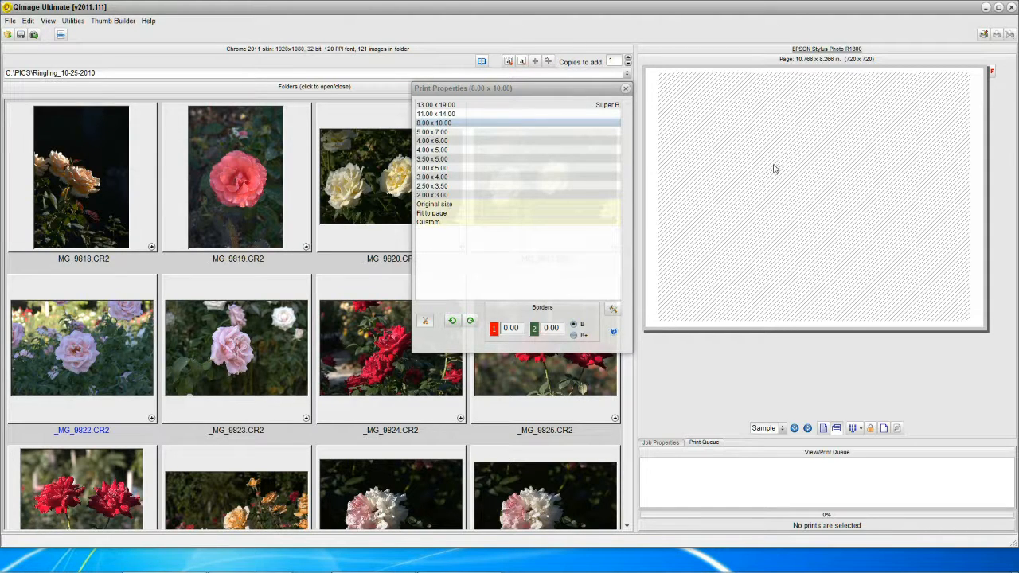
{"action": "mouse_move", "coordinate": [605, 194]}
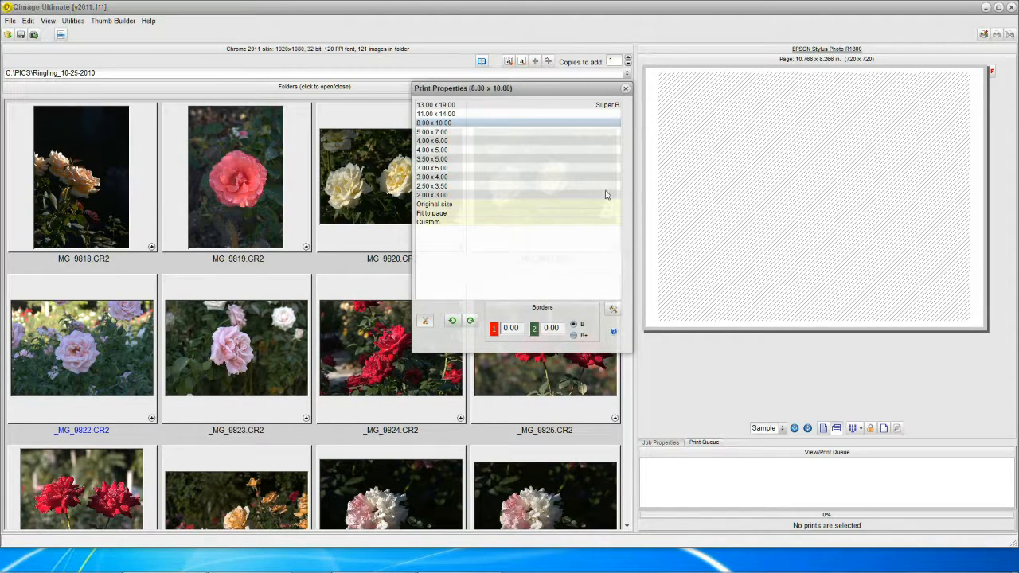
{"action": "mouse_move", "coordinate": [424, 322]}
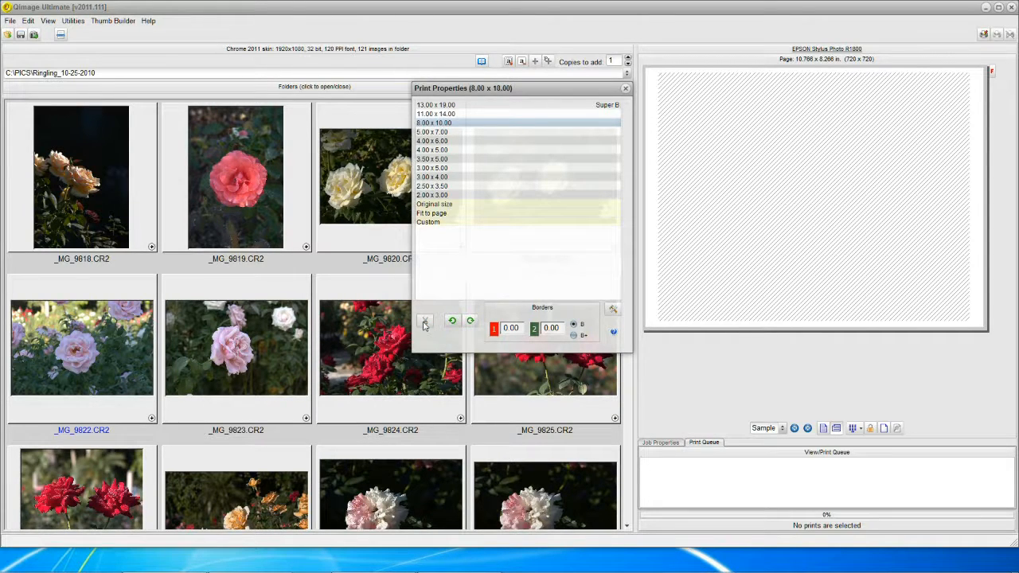
{"action": "left_click", "coordinate": [425, 322]}
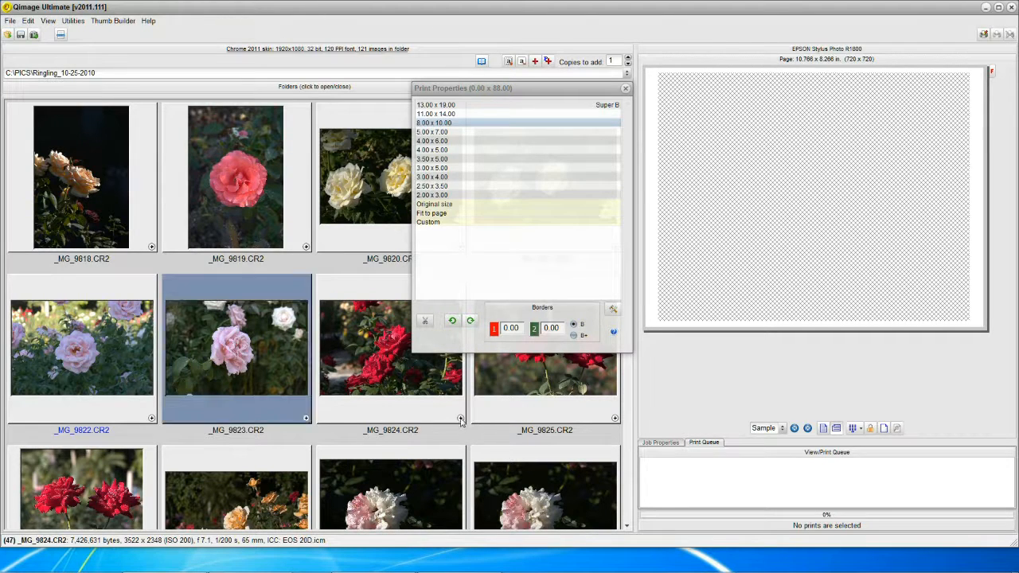
{"action": "left_click", "coordinate": [625, 87]}
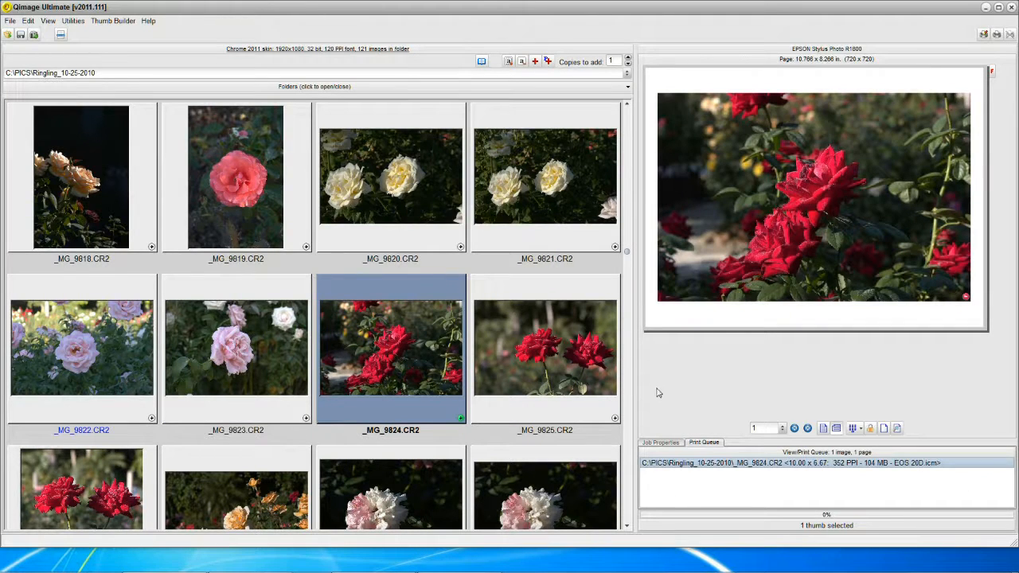
{"action": "mouse_move", "coordinate": [726, 86]}
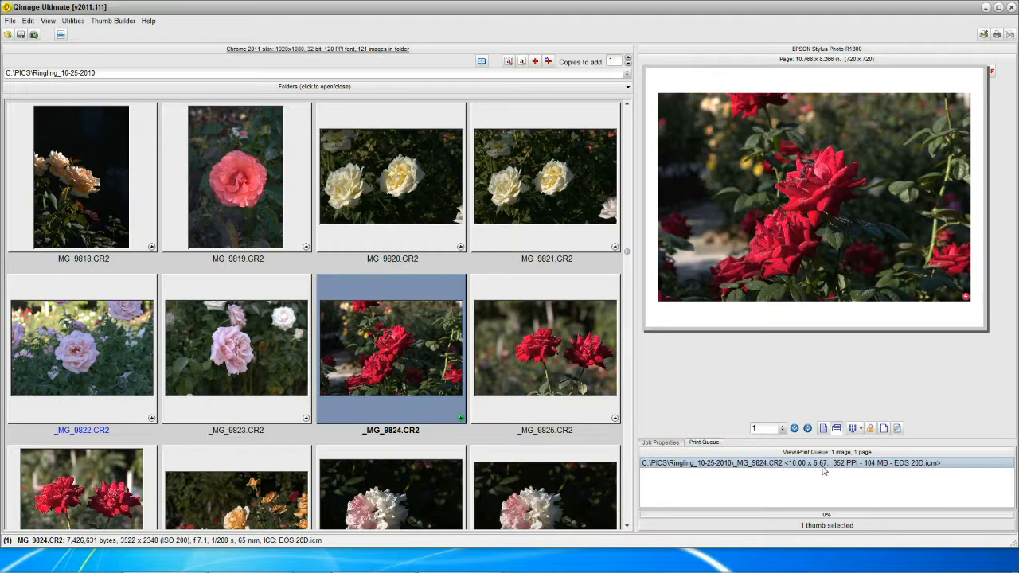
{"action": "mouse_move", "coordinate": [786, 277]}
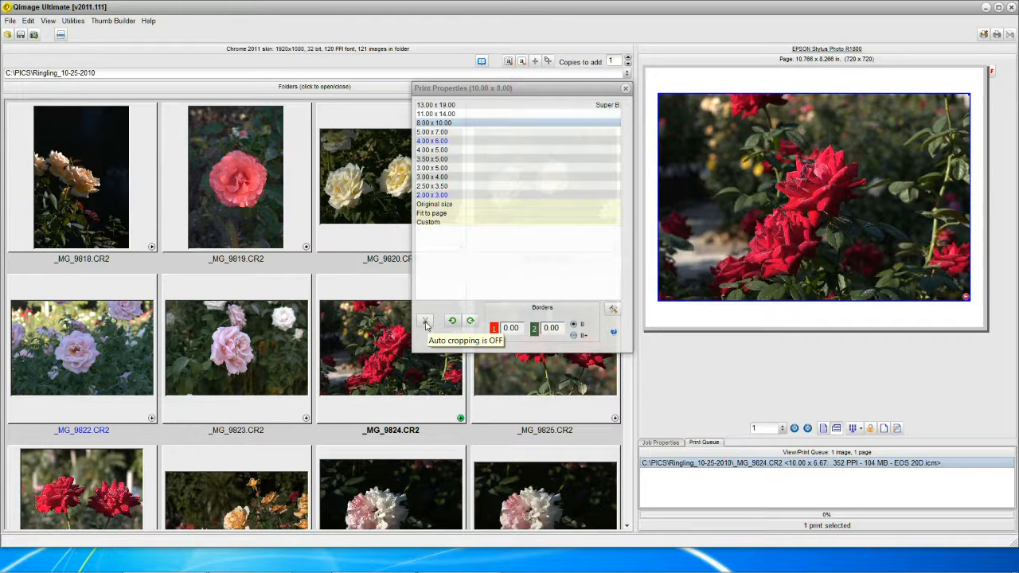
- Toggle automatic cropping so the queued rose print fills the 10 x 8 page
{"action": "left_click", "coordinate": [427, 321]}
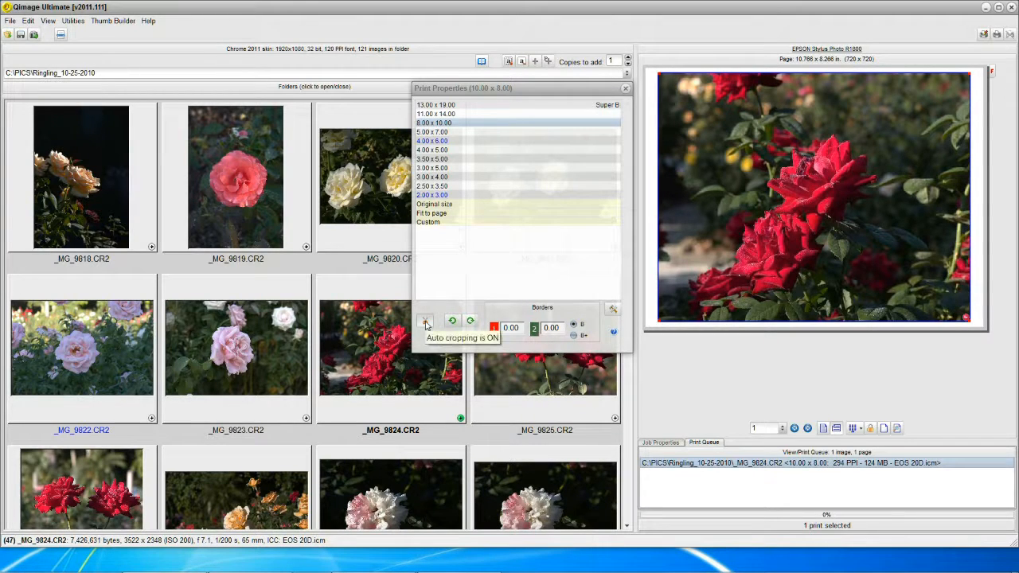
{"action": "left_click", "coordinate": [425, 321]}
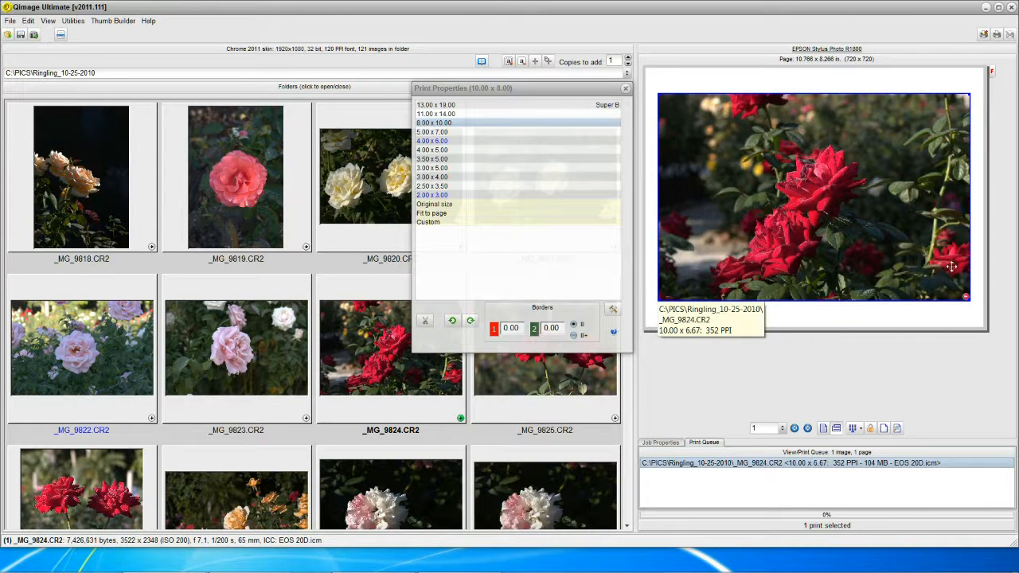
{"action": "left_click", "coordinate": [424, 321]}
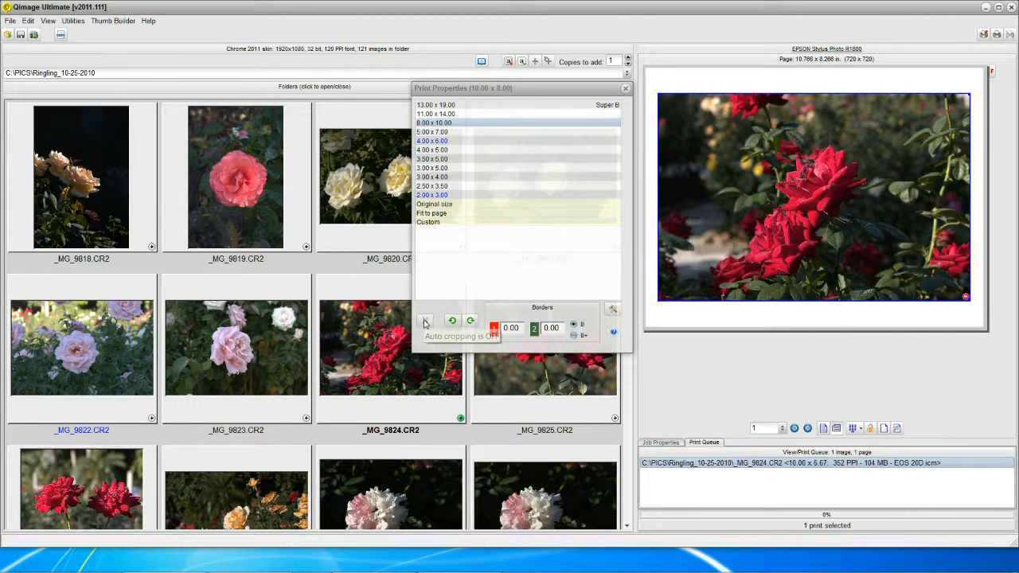
{"action": "left_click", "coordinate": [424, 322]}
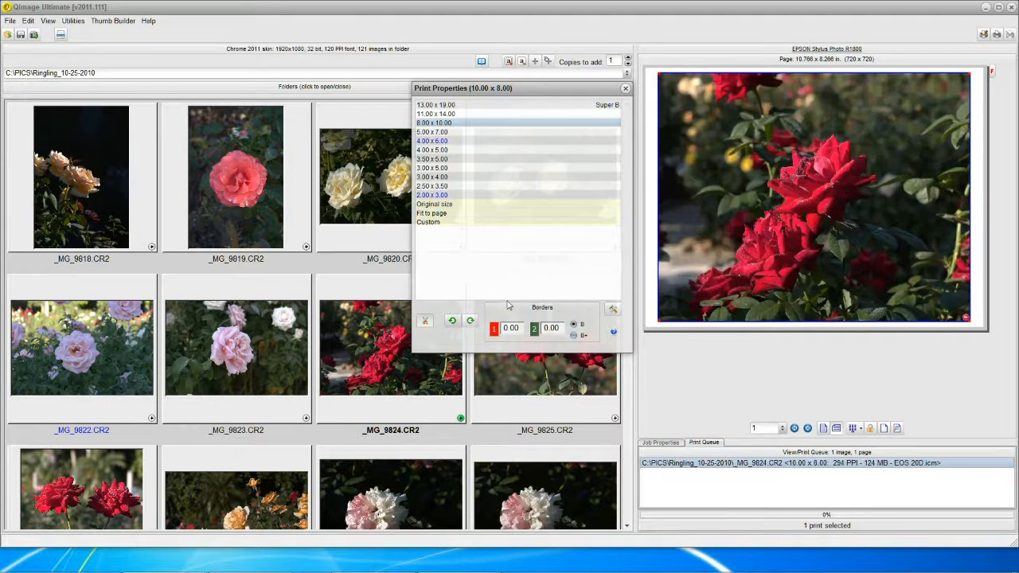
{"action": "mouse_move", "coordinate": [910, 271]}
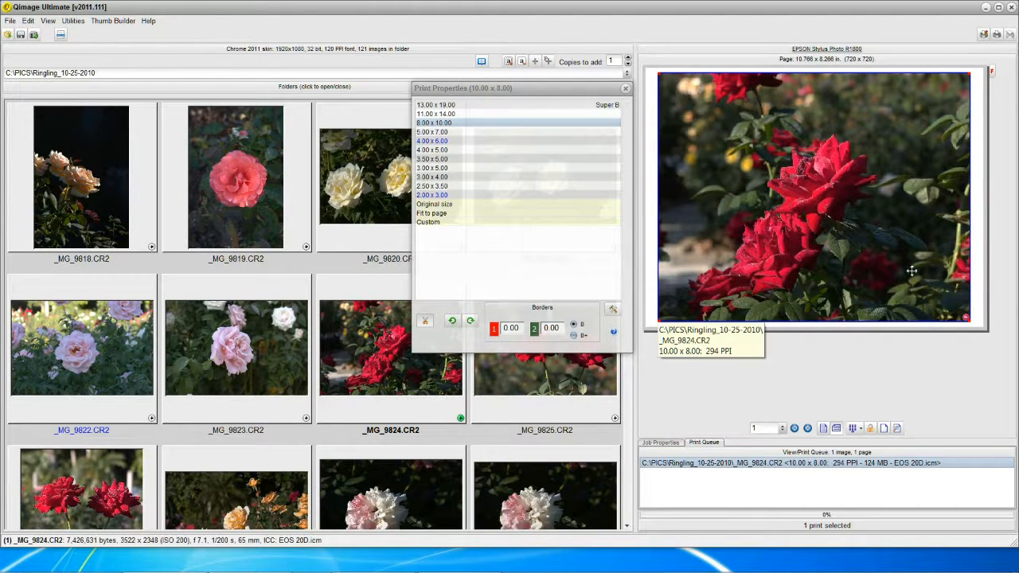
{"action": "mouse_move", "coordinate": [889, 169]}
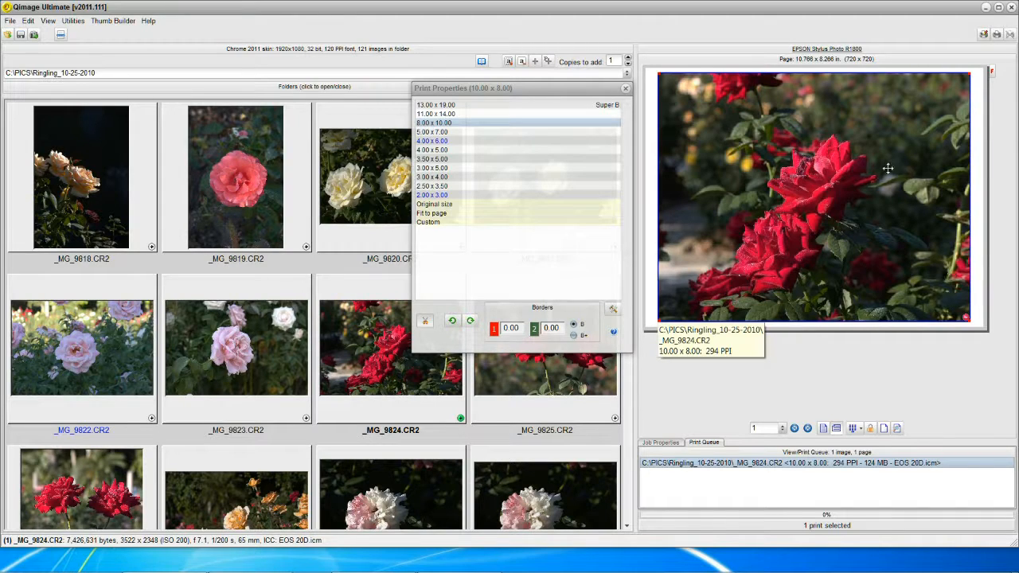
{"action": "mouse_move", "coordinate": [844, 261]}
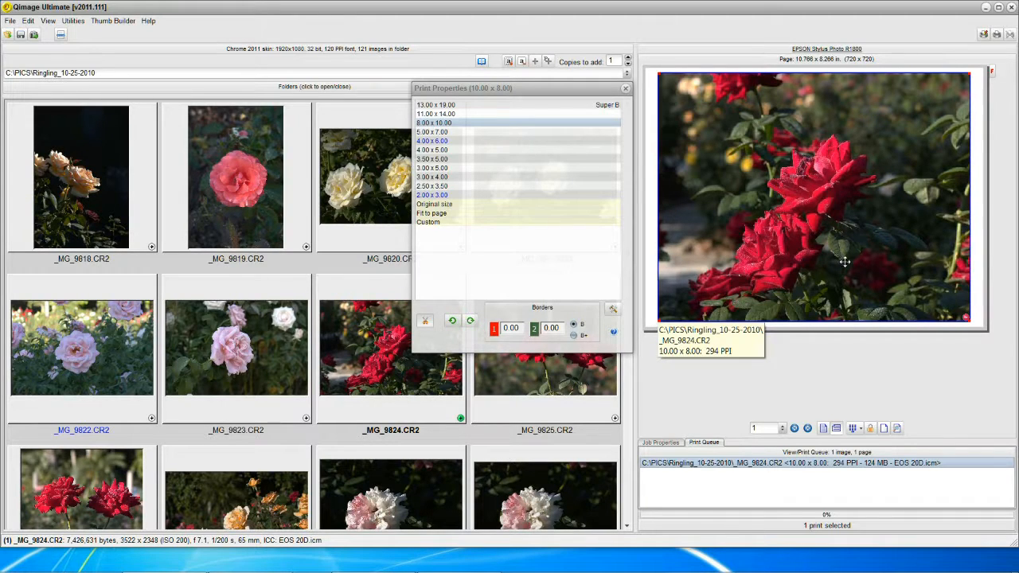
{"action": "mouse_move", "coordinate": [761, 263]}
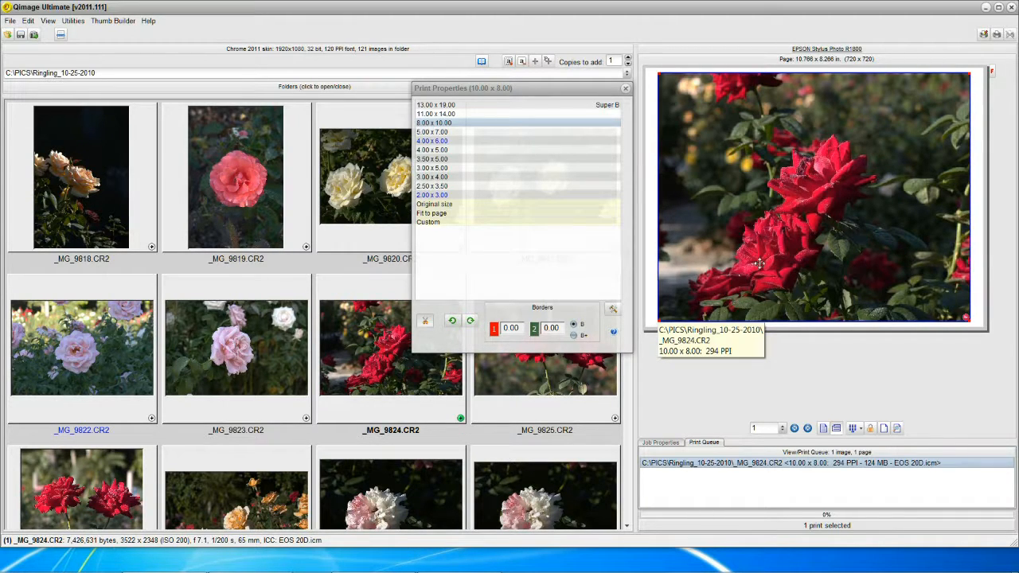
{"action": "mouse_move", "coordinate": [757, 280]}
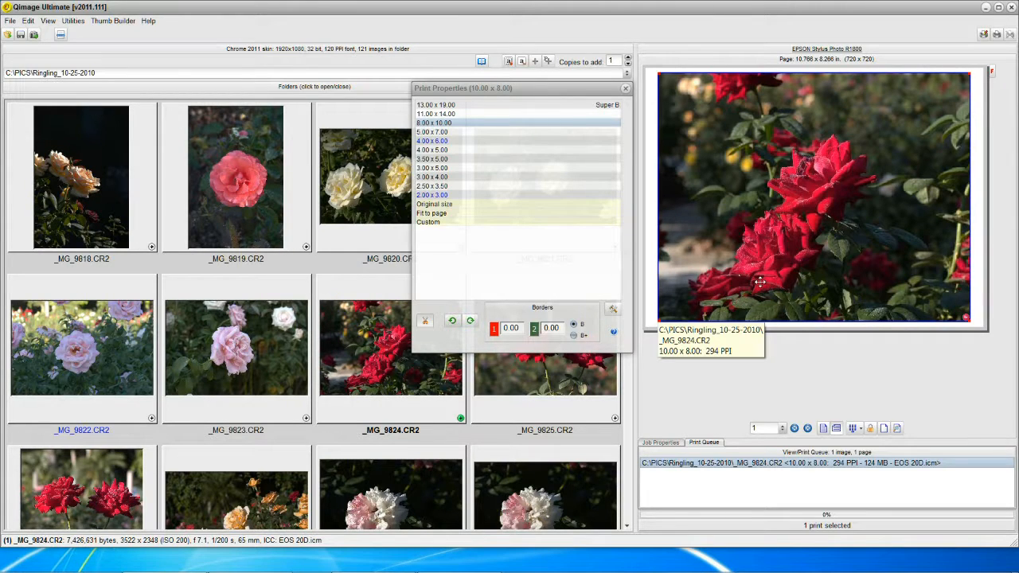
{"action": "mouse_move", "coordinate": [815, 267]}
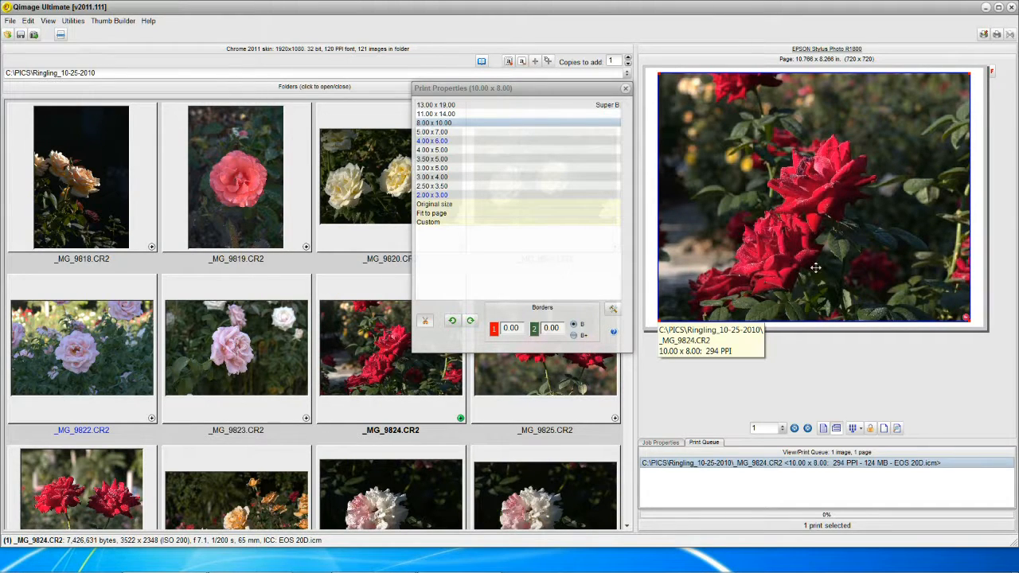
{"action": "mouse_move", "coordinate": [822, 268]}
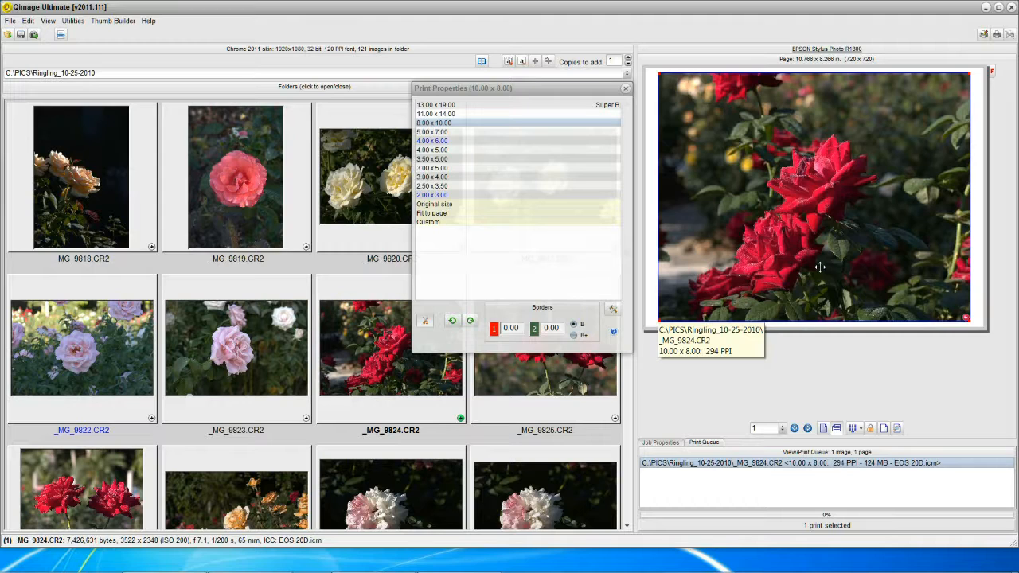
{"action": "mouse_move", "coordinate": [845, 258]}
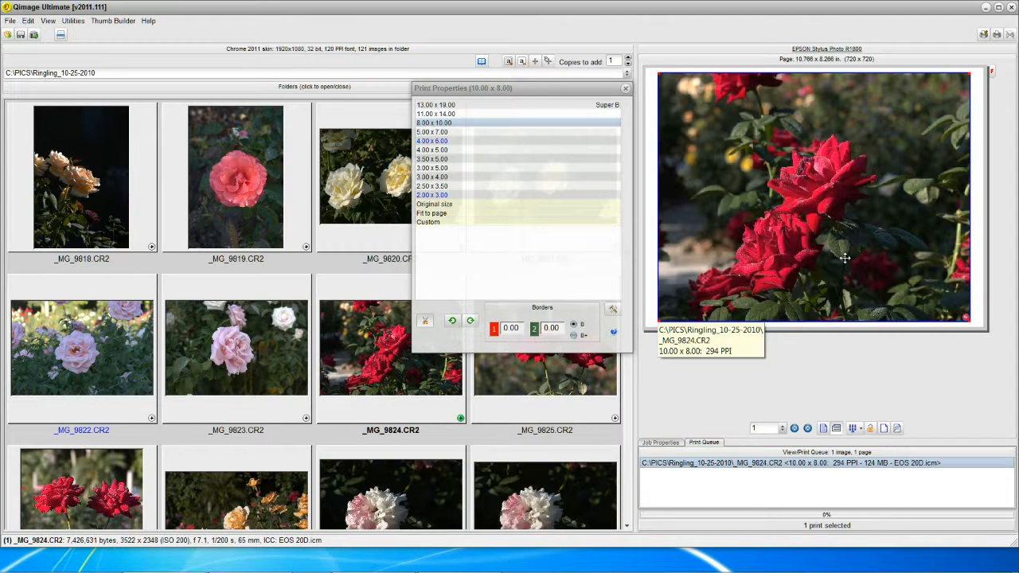
{"action": "mouse_move", "coordinate": [844, 258]}
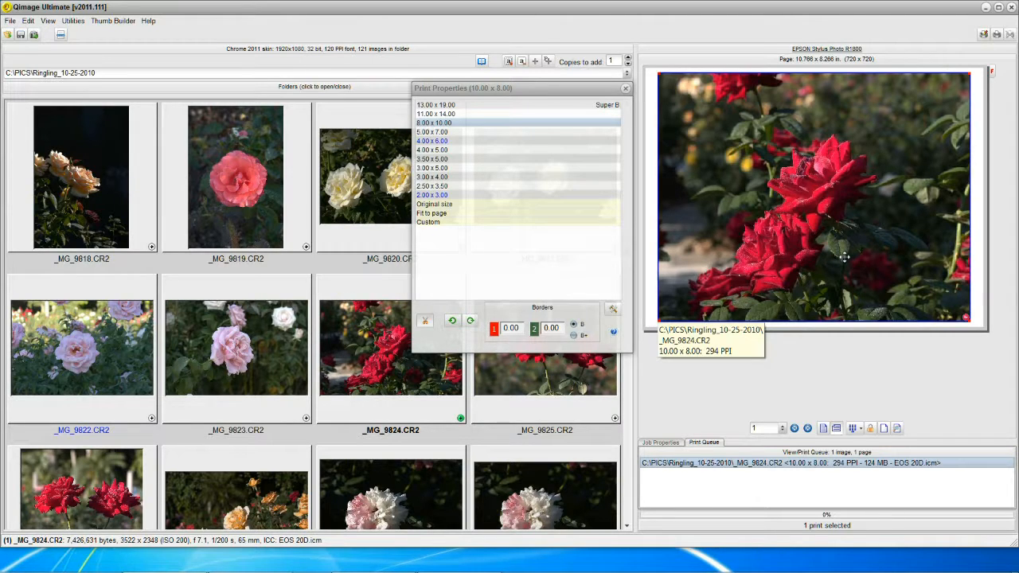
{"action": "mouse_move", "coordinate": [887, 388]}
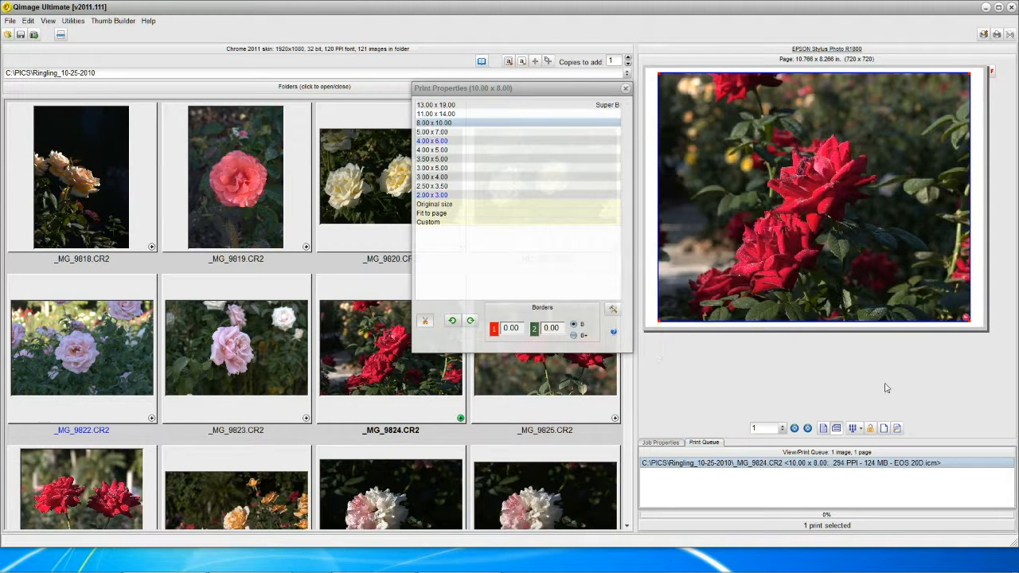
{"action": "mouse_move", "coordinate": [898, 428]}
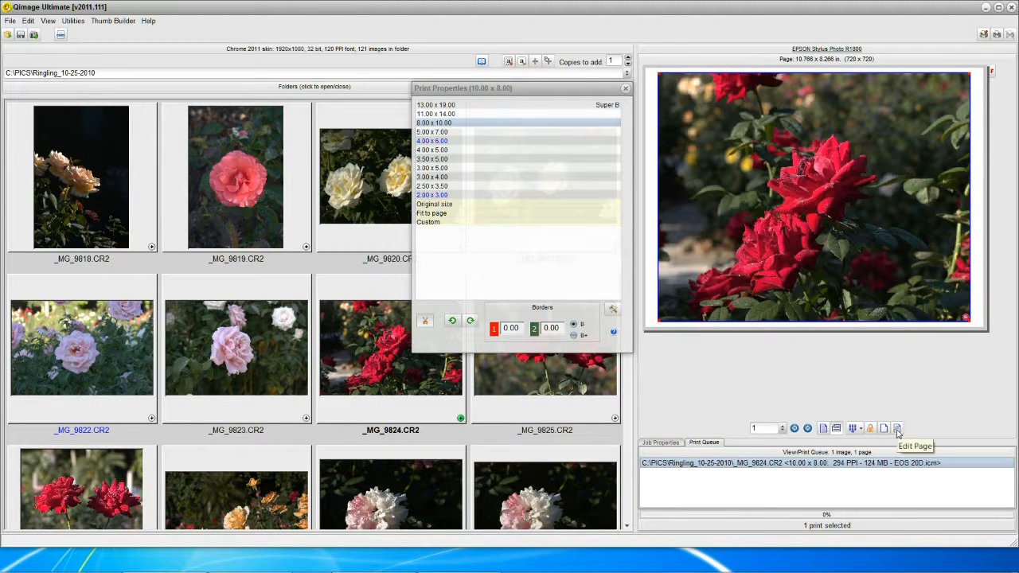
- Bring the queued rose print into the full page editor showing its 10 x 8 crop layout
{"action": "left_click", "coordinate": [898, 428]}
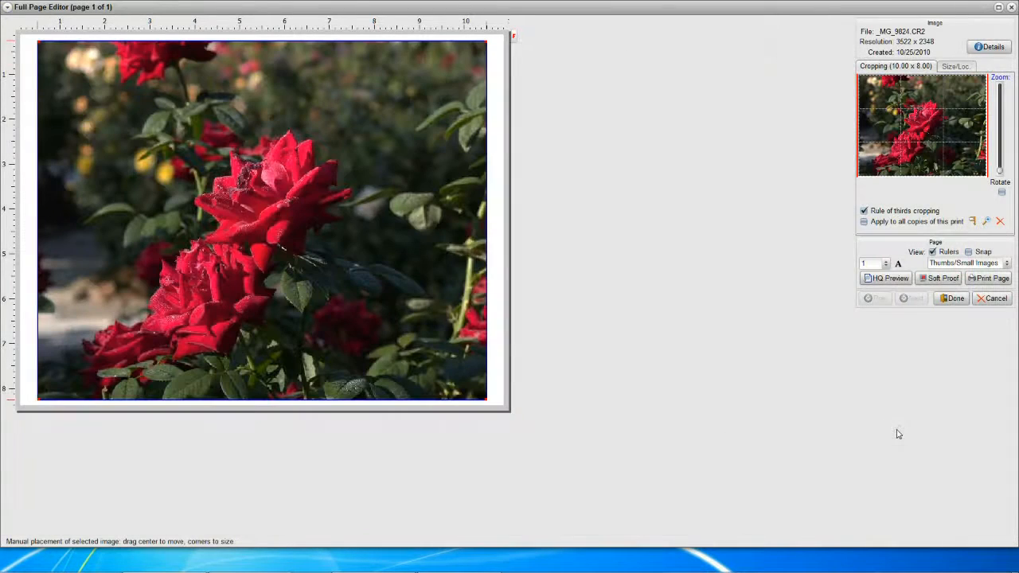
{"action": "mouse_move", "coordinate": [535, 329]}
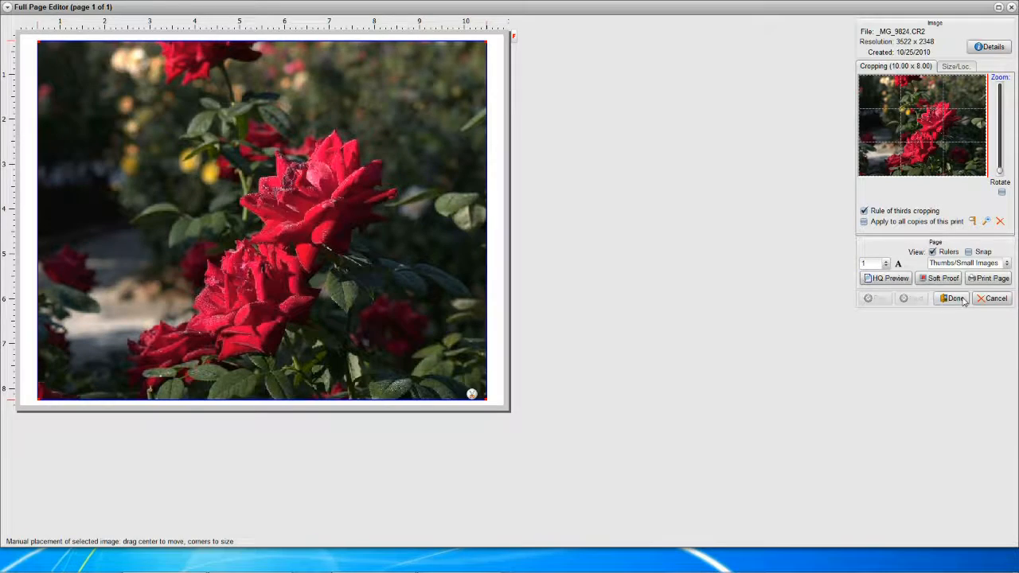
- Leave the page editor and confirm removing the manual crop from the rose print
{"action": "left_click", "coordinate": [952, 298]}
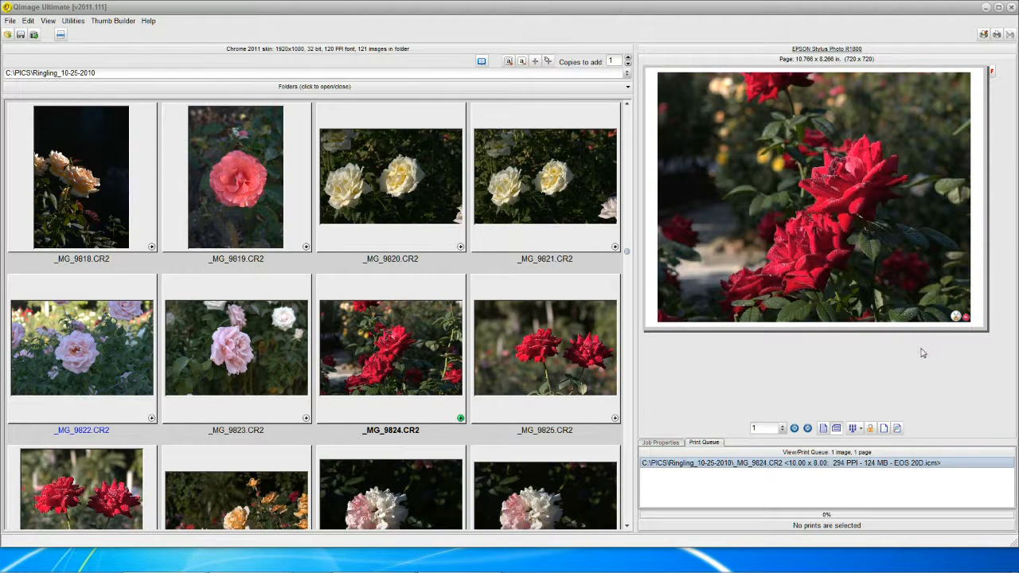
{"action": "mouse_move", "coordinate": [911, 357]}
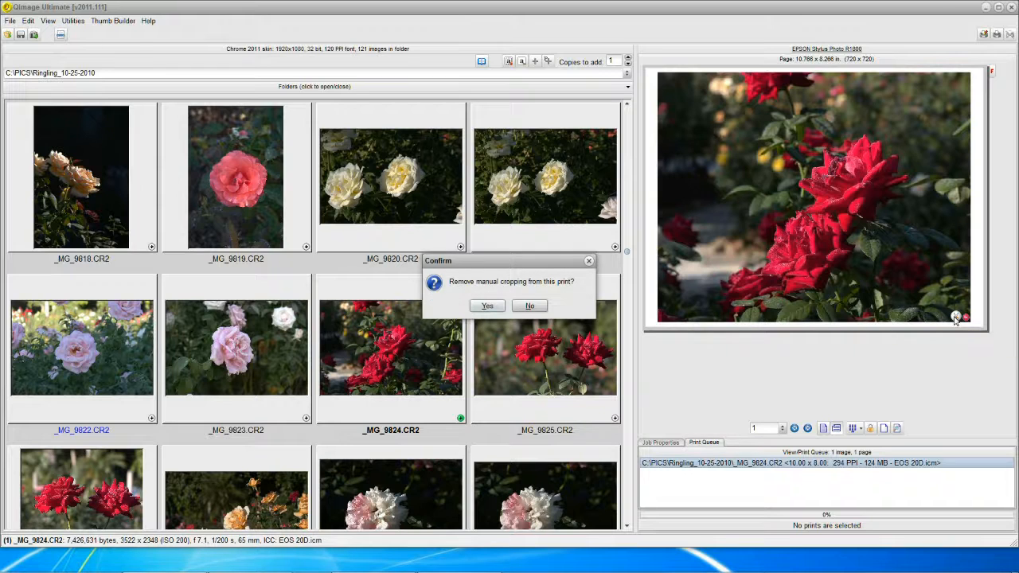
{"action": "mouse_move", "coordinate": [581, 337]}
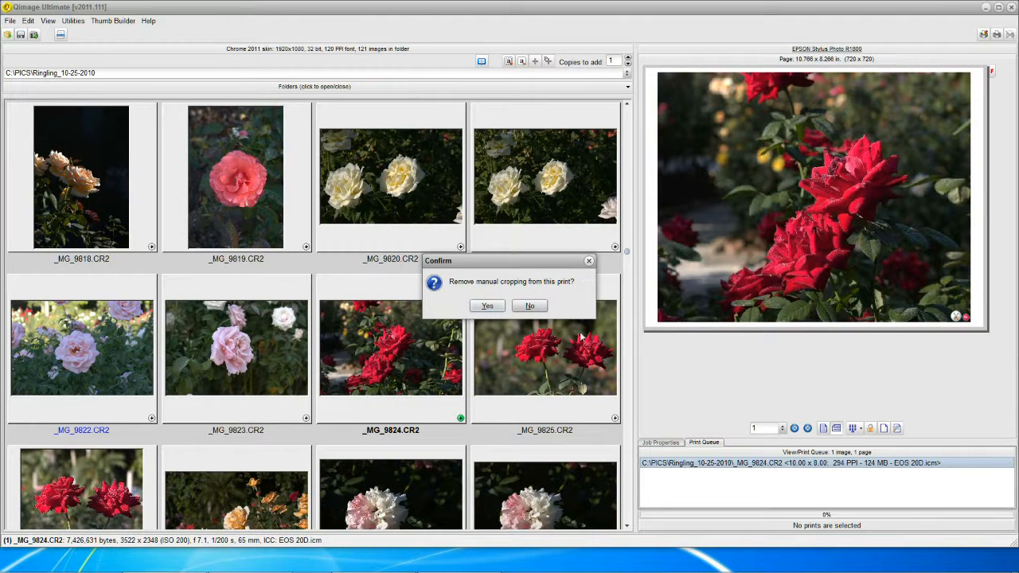
{"action": "left_click", "coordinate": [487, 305]}
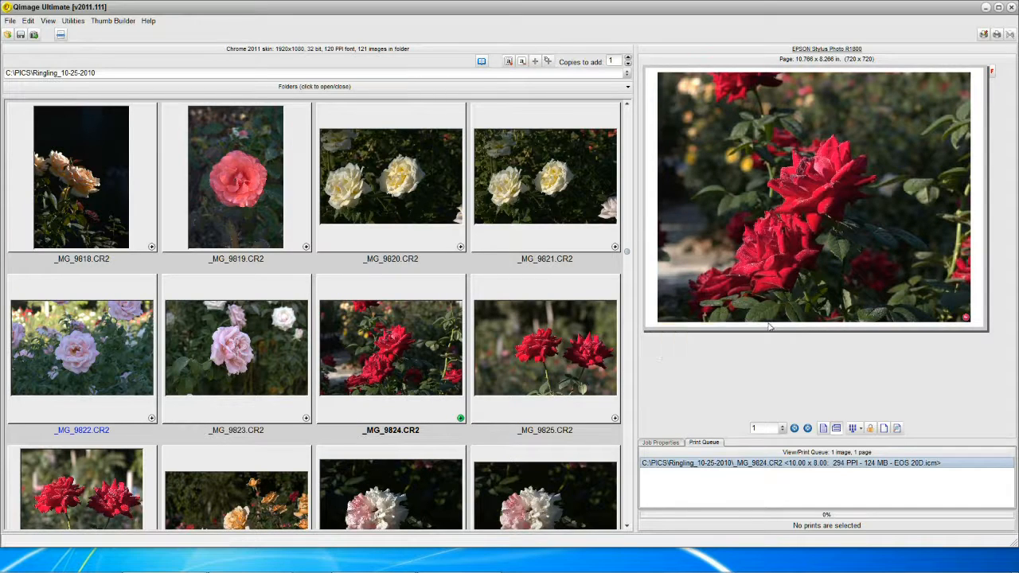
{"action": "mouse_move", "coordinate": [767, 328]}
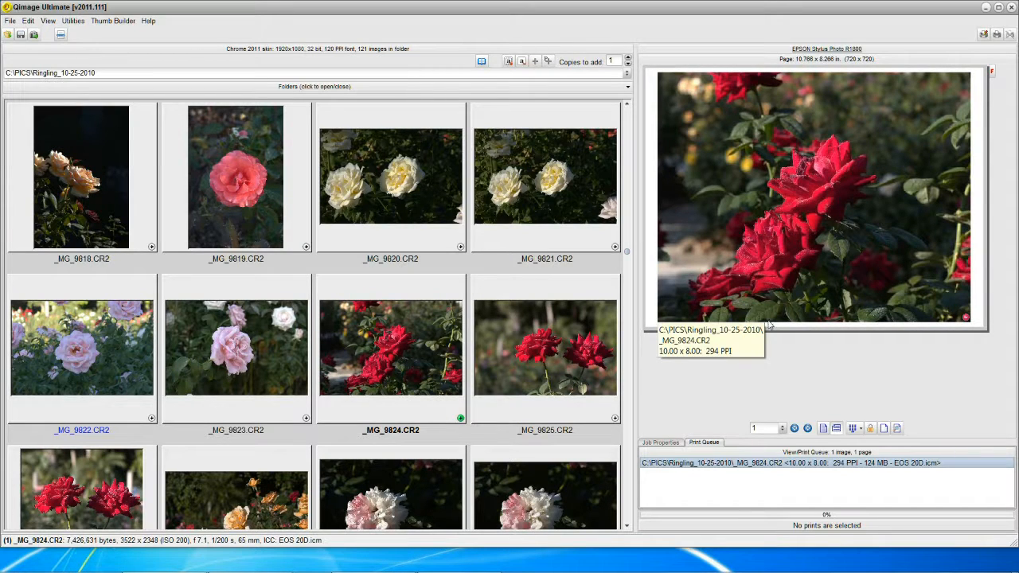
{"action": "mouse_move", "coordinate": [790, 294]}
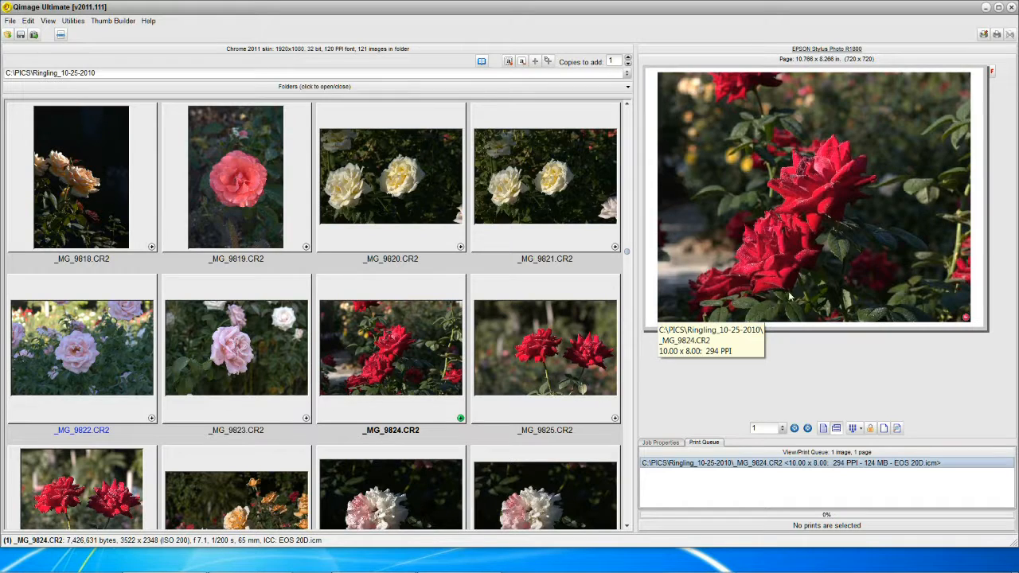
{"action": "mouse_move", "coordinate": [767, 289]}
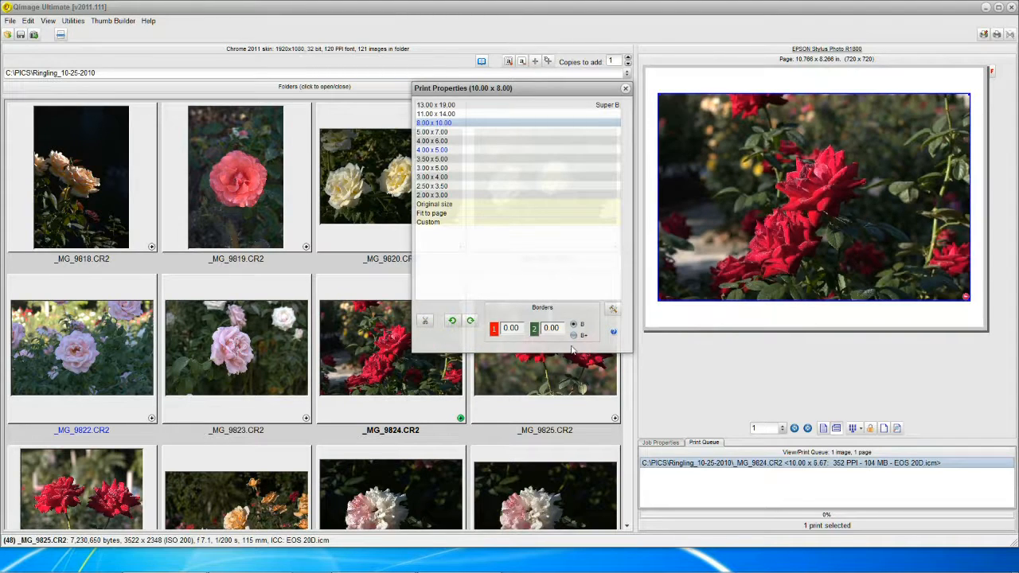
{"action": "mouse_move", "coordinate": [665, 242]}
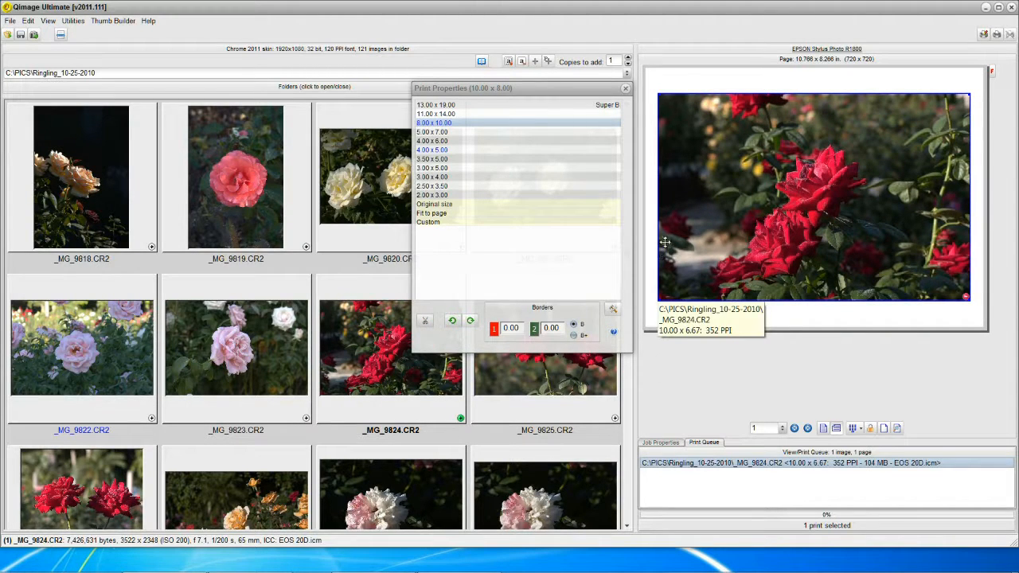
{"action": "mouse_move", "coordinate": [736, 232]}
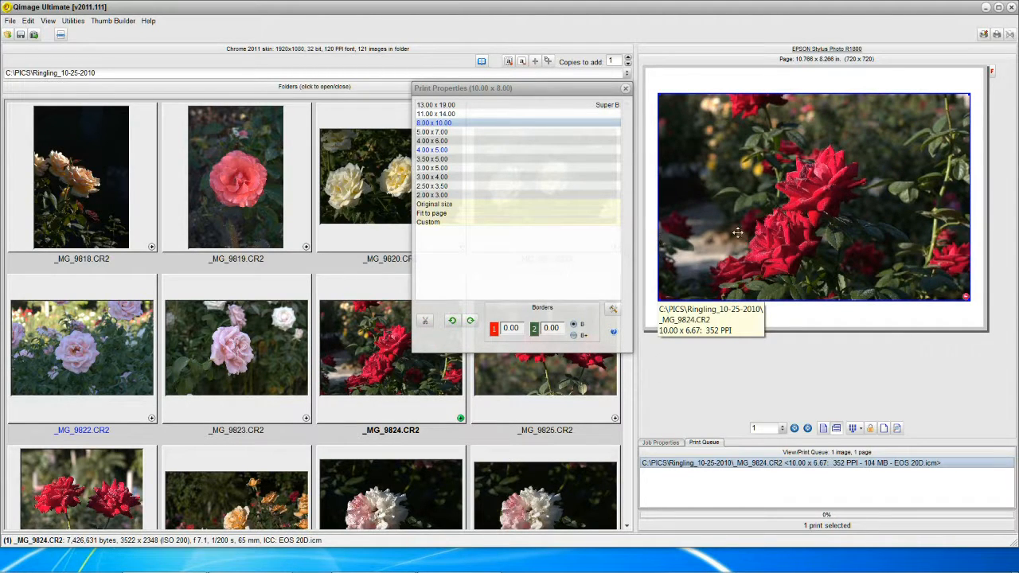
{"action": "mouse_move", "coordinate": [968, 217]}
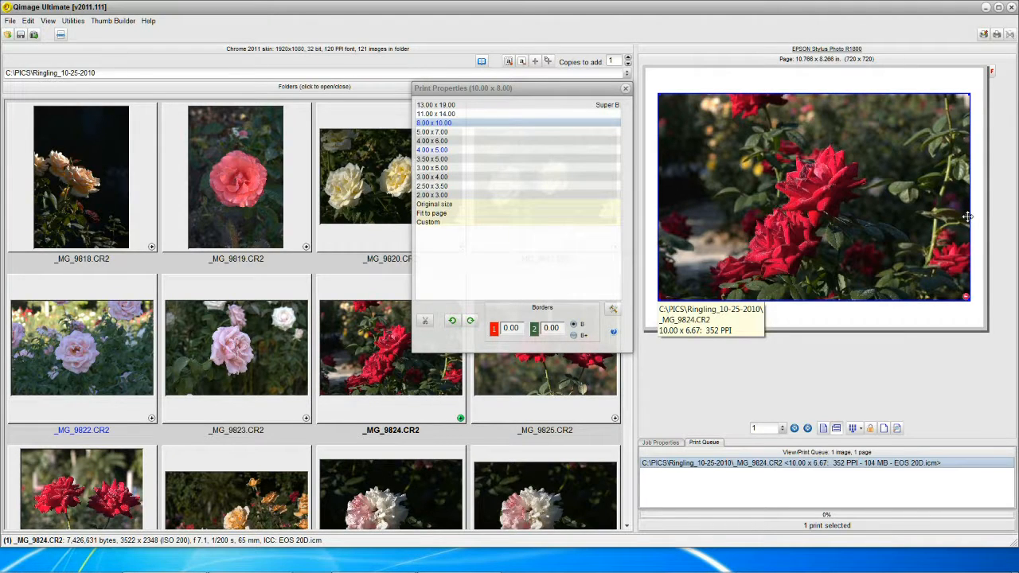
{"action": "mouse_move", "coordinate": [648, 279]}
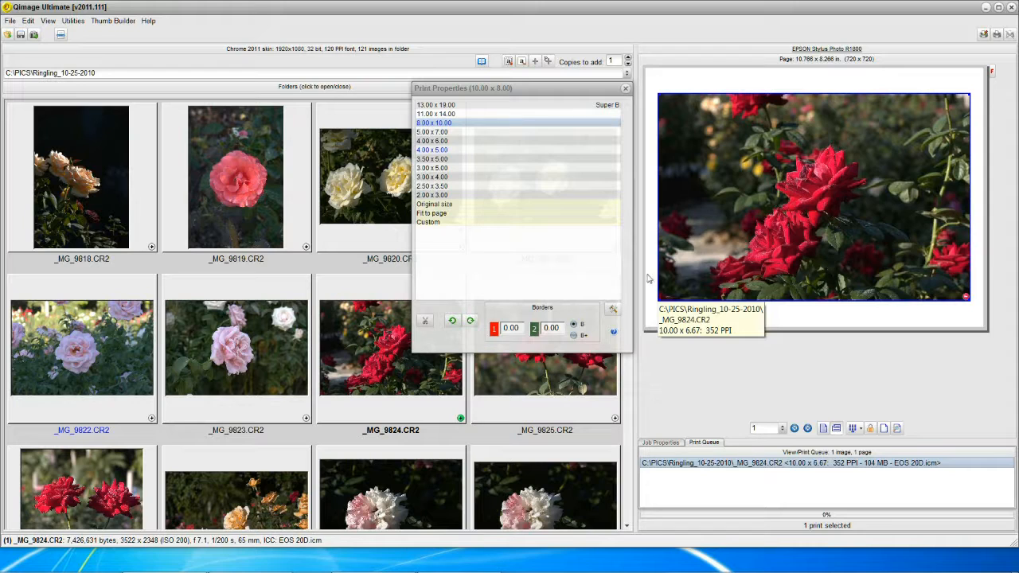
- Switch cropping off so the rose print reverts to uncropped 10 x 6.67 inches at 352 PPI
{"action": "left_click", "coordinate": [425, 322]}
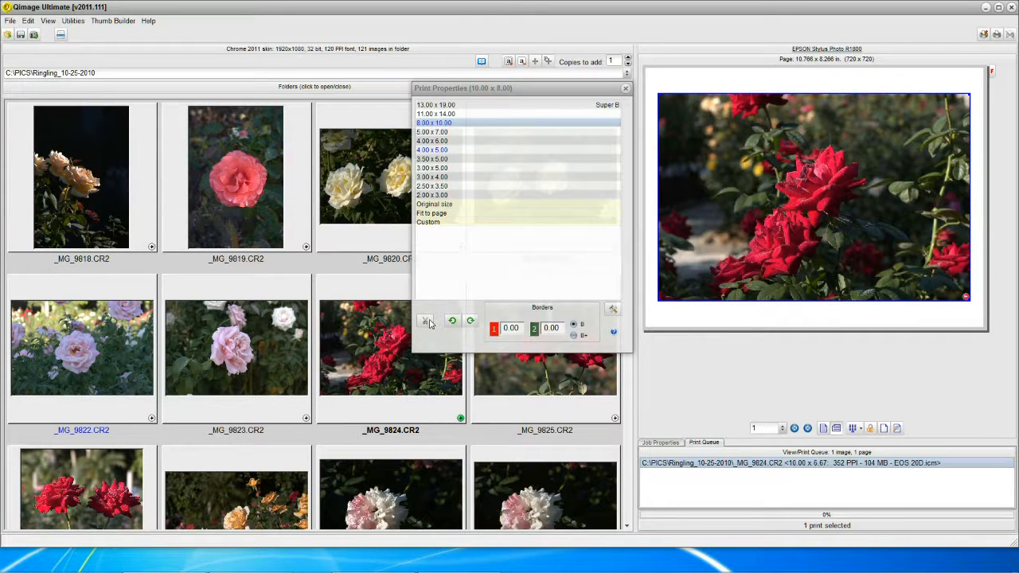
- Reframe the rose's 10 x 8 crop in the page editor, then discard the unsaved recrop
{"action": "left_click", "coordinate": [624, 88]}
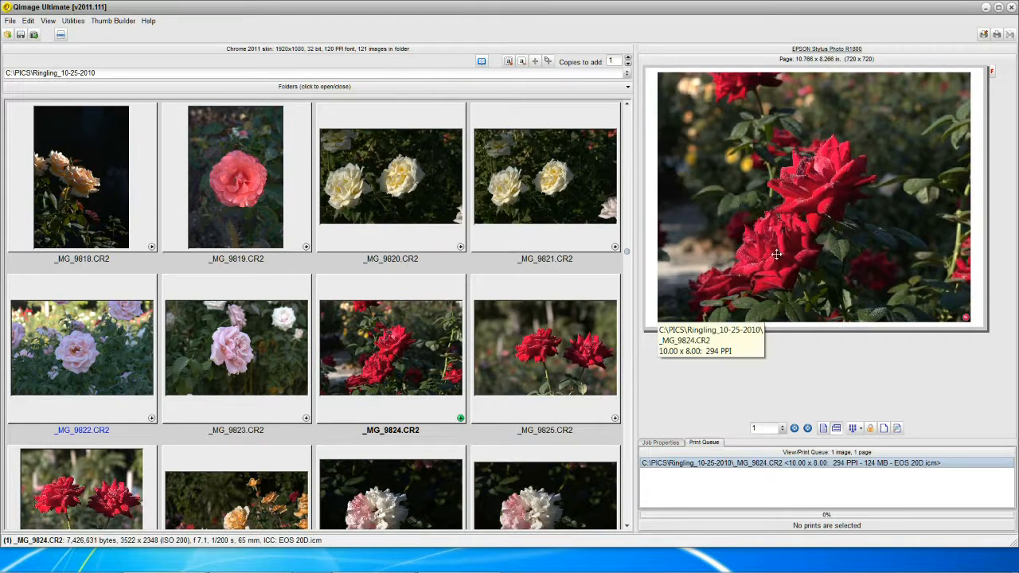
{"action": "mouse_move", "coordinate": [879, 274]}
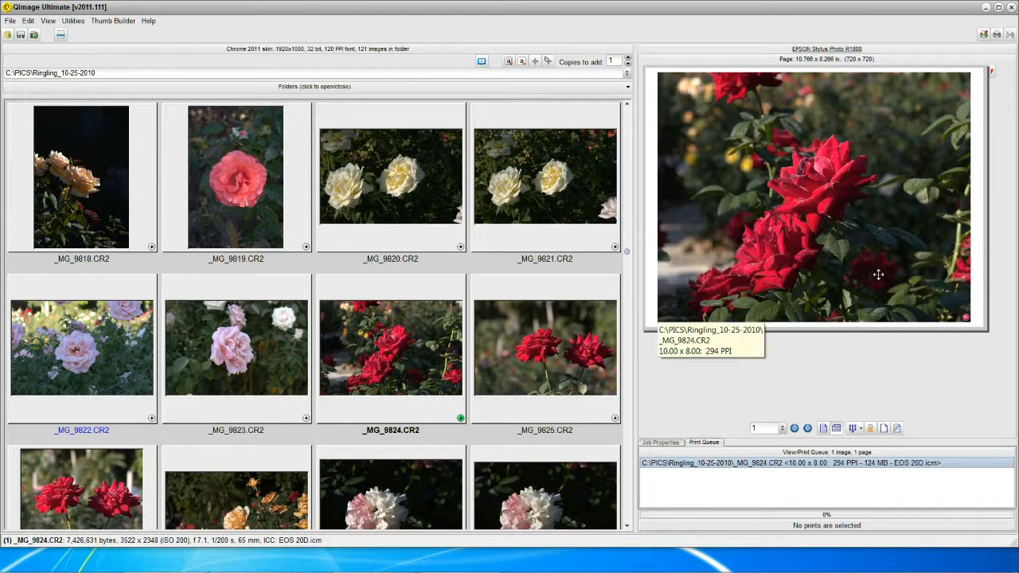
{"action": "mouse_move", "coordinate": [927, 420]}
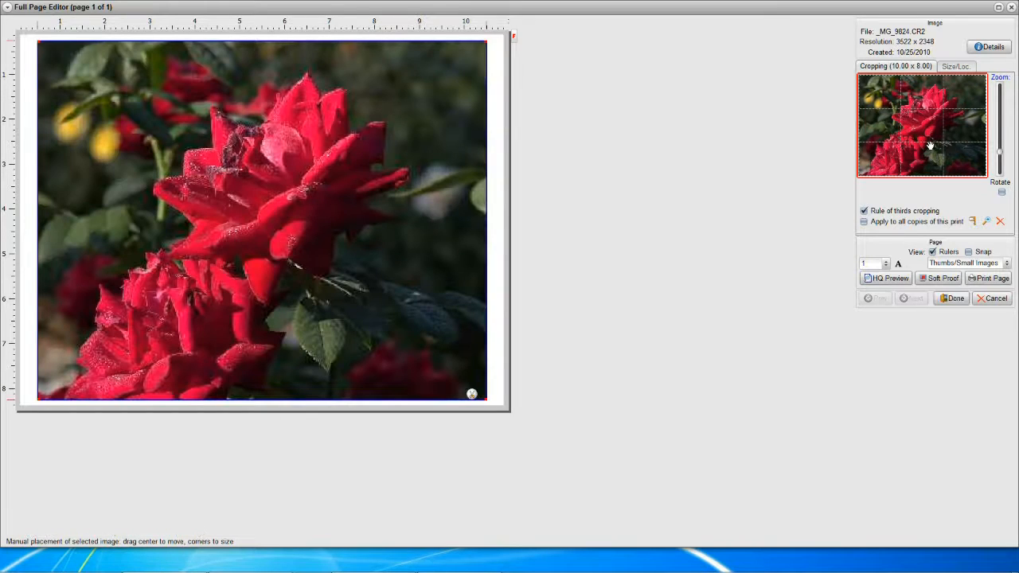
{"action": "left_click_drag", "start_coordinate": [930, 145], "coordinate": [941, 137]}
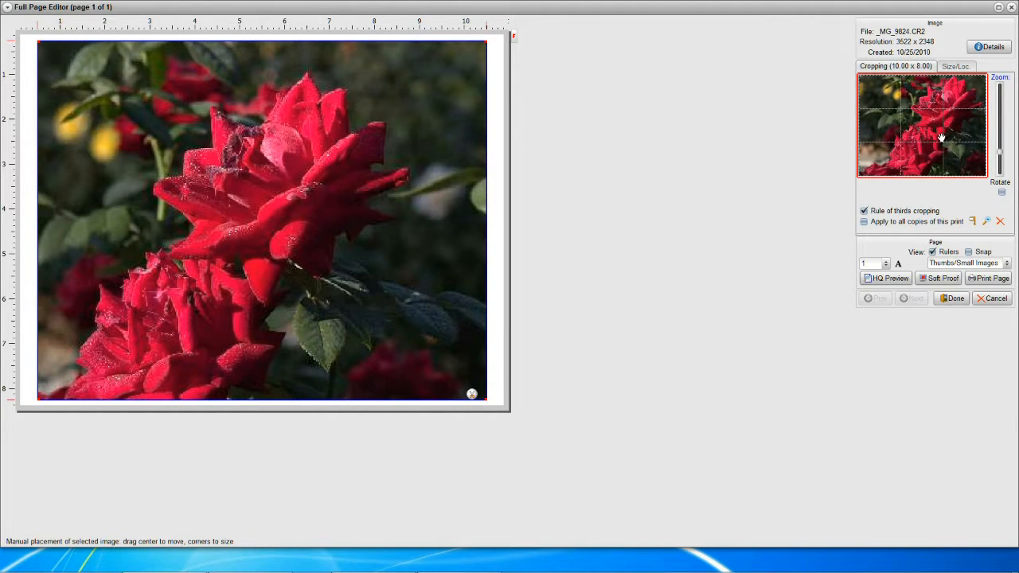
{"action": "left_click_drag", "start_coordinate": [943, 137], "coordinate": [939, 177]}
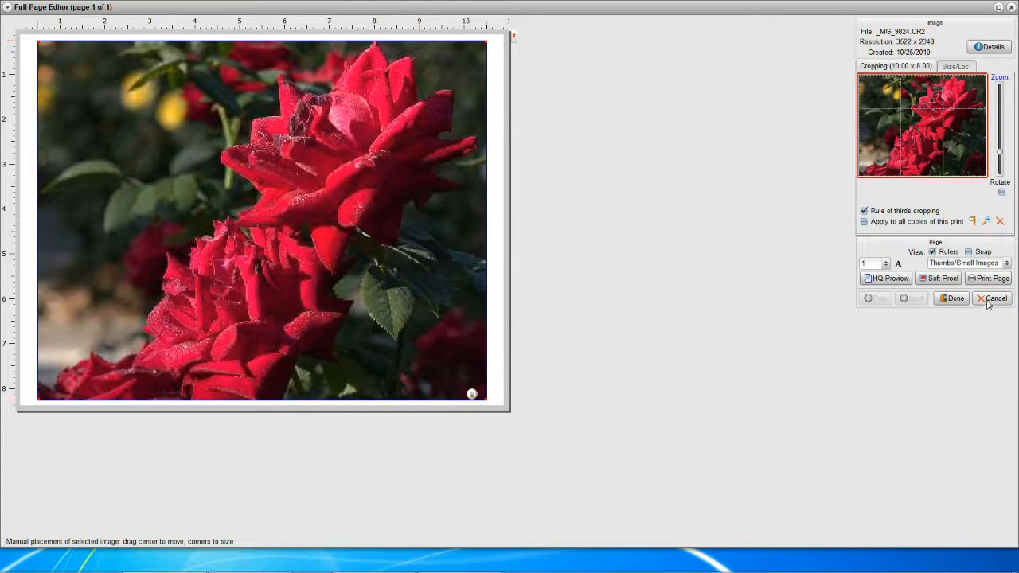
{"action": "left_click", "coordinate": [996, 298]}
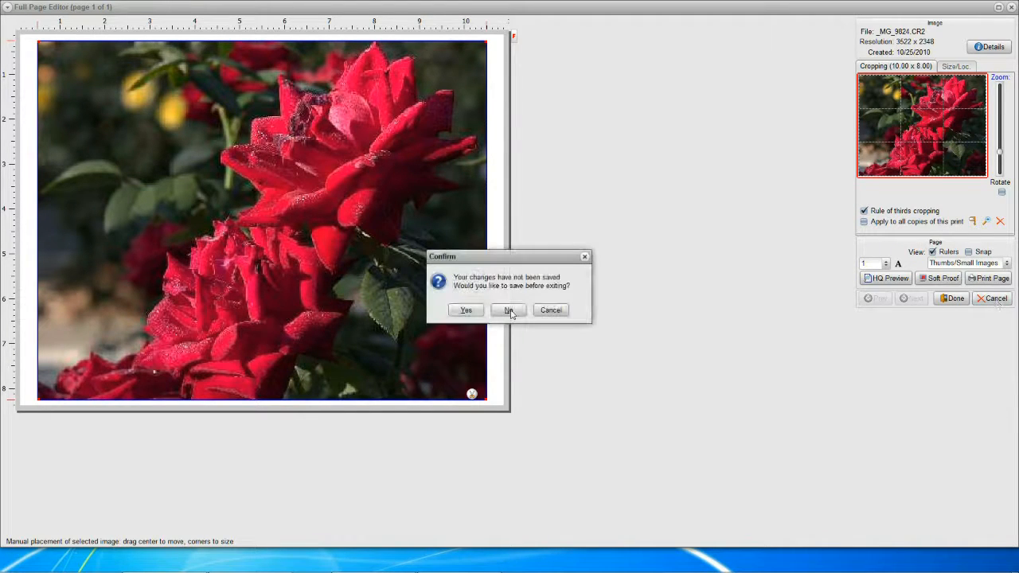
{"action": "left_click", "coordinate": [510, 309]}
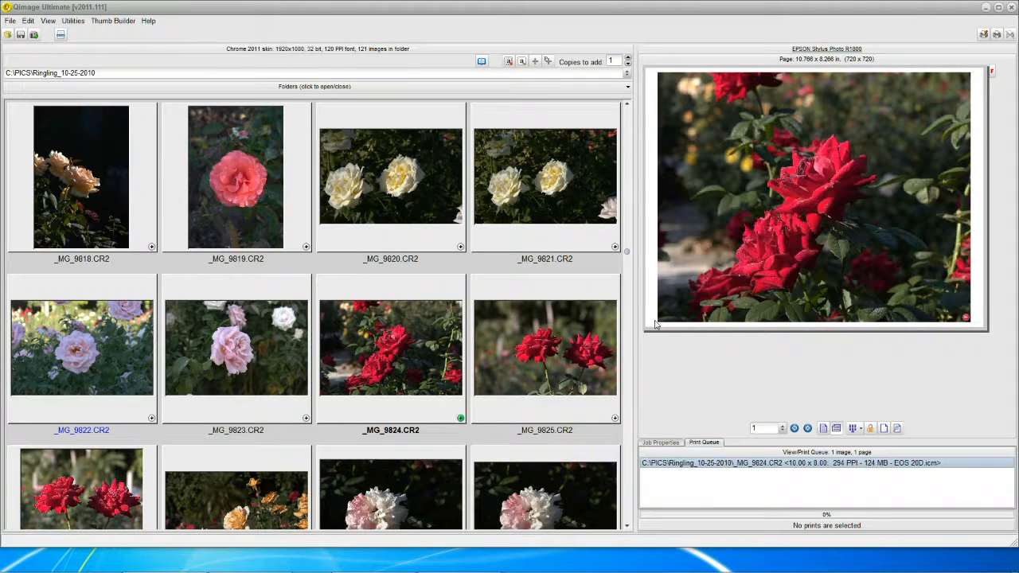
{"action": "mouse_move", "coordinate": [920, 326]}
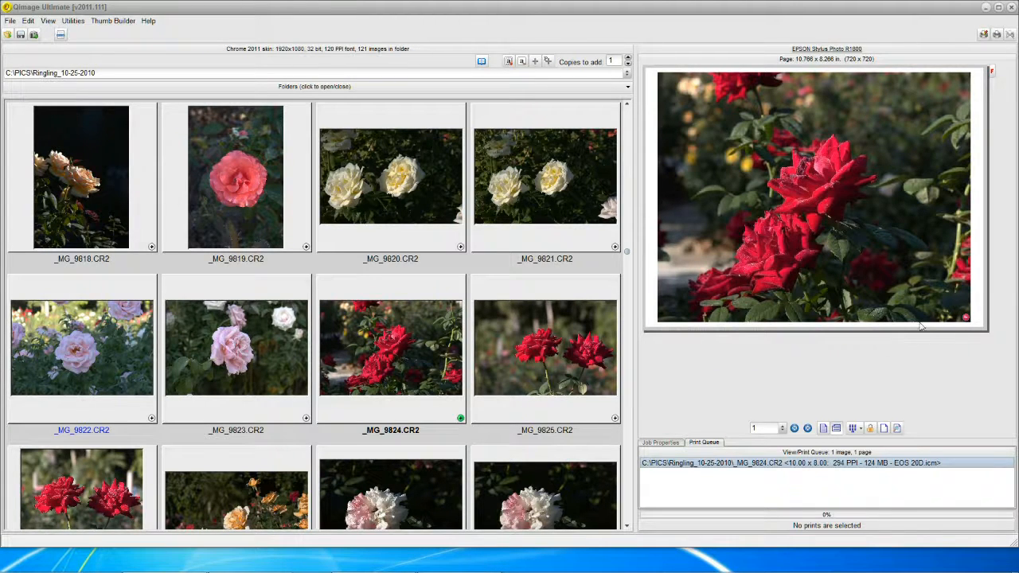
{"action": "mouse_move", "coordinate": [804, 220]}
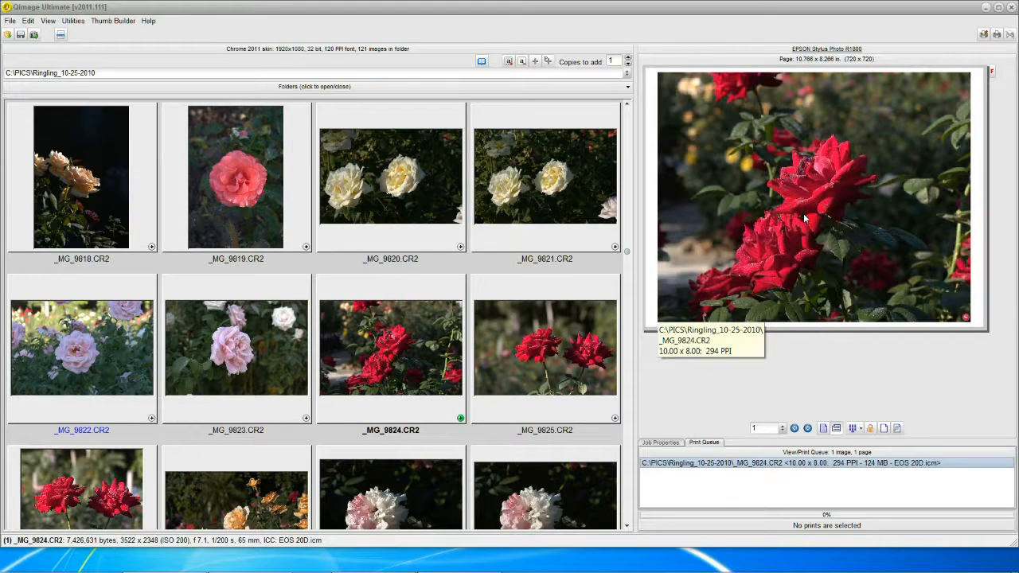
- Bring the rose photo _MG_9824.CR2 into the image editor with its adjustment settings
{"action": "double_click", "coordinate": [392, 349]}
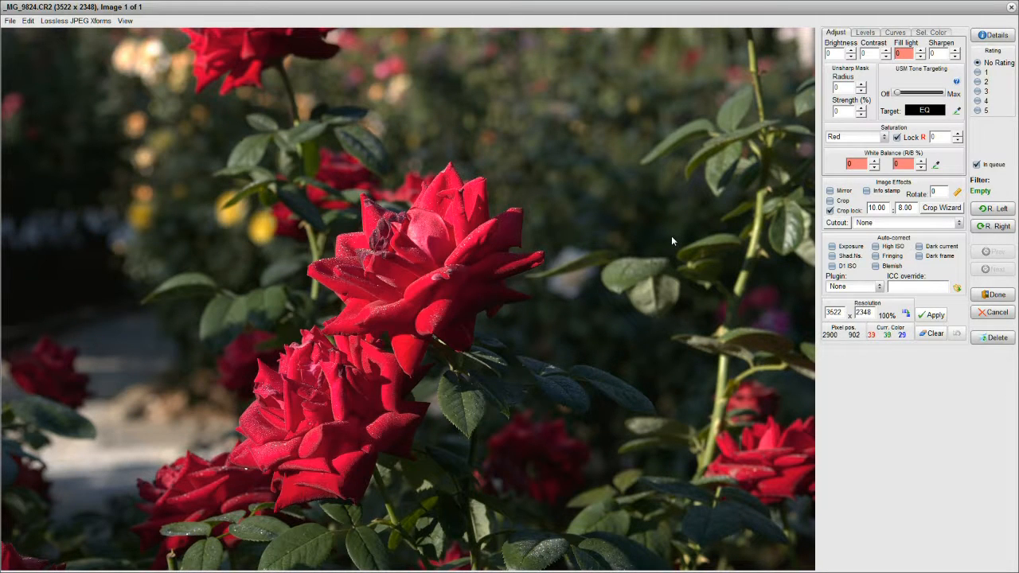
{"action": "mouse_move", "coordinate": [653, 252]}
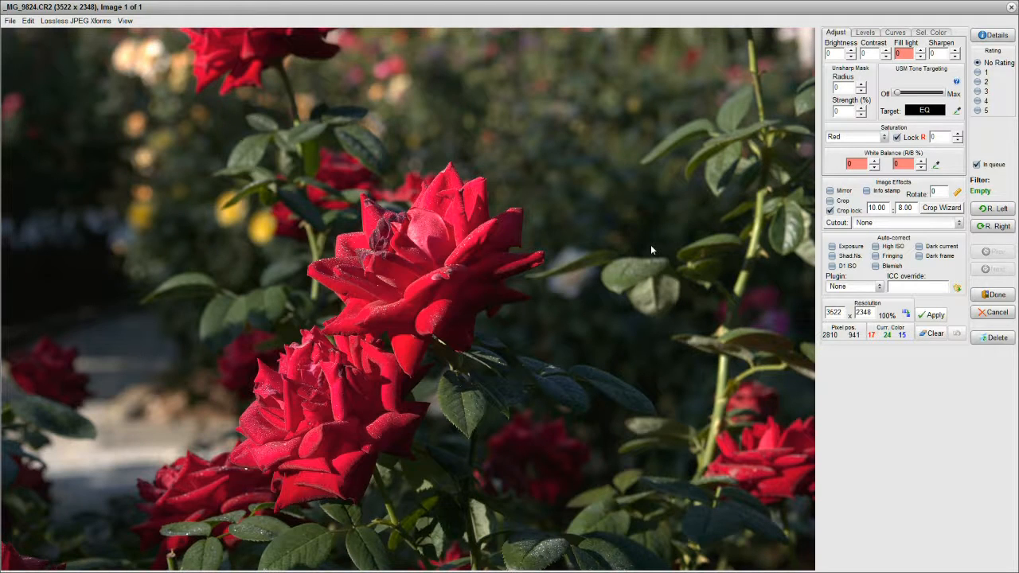
{"action": "mouse_move", "coordinate": [672, 249]}
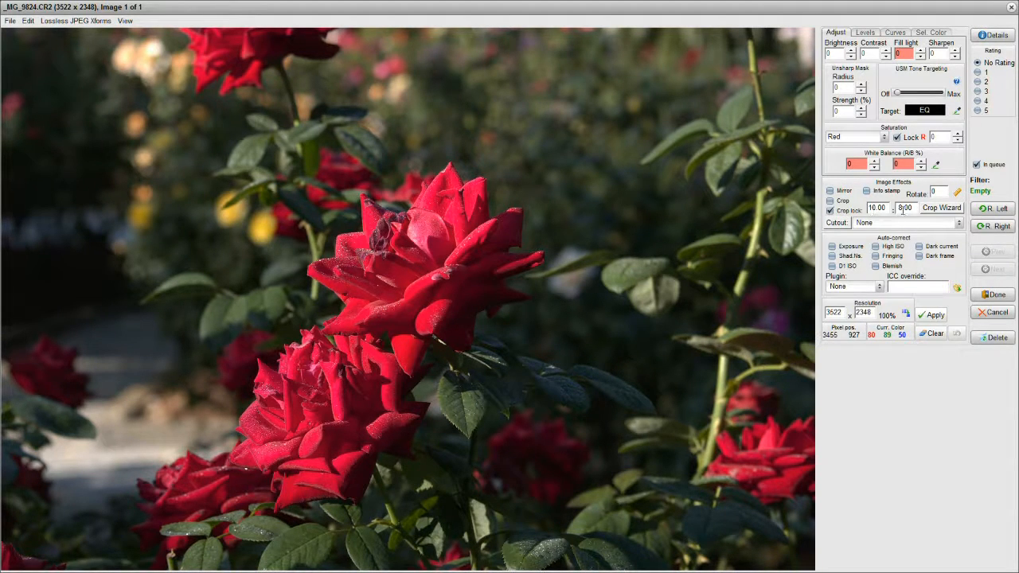
{"action": "mouse_move", "coordinate": [683, 235]}
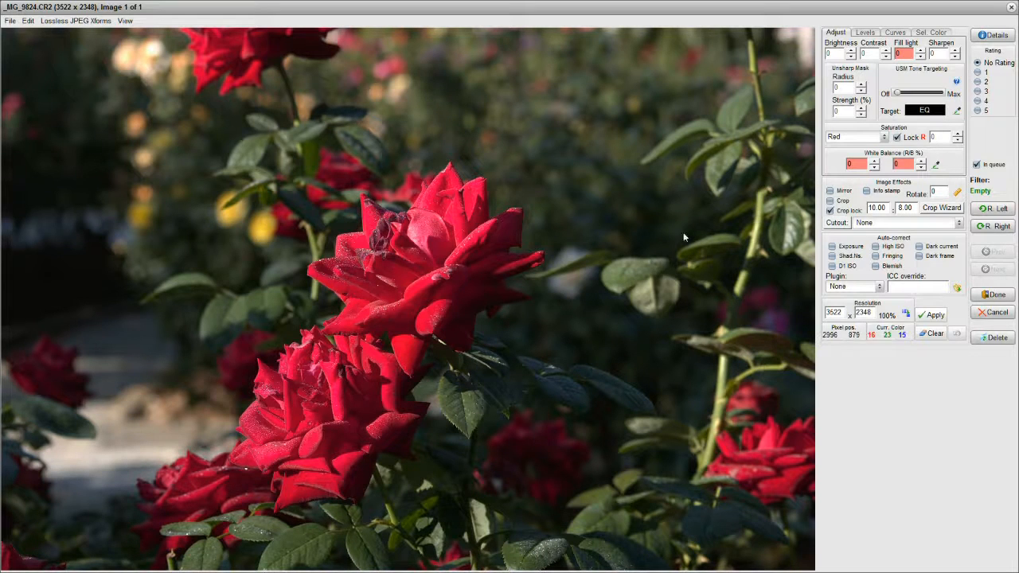
{"action": "mouse_move", "coordinate": [153, 147]}
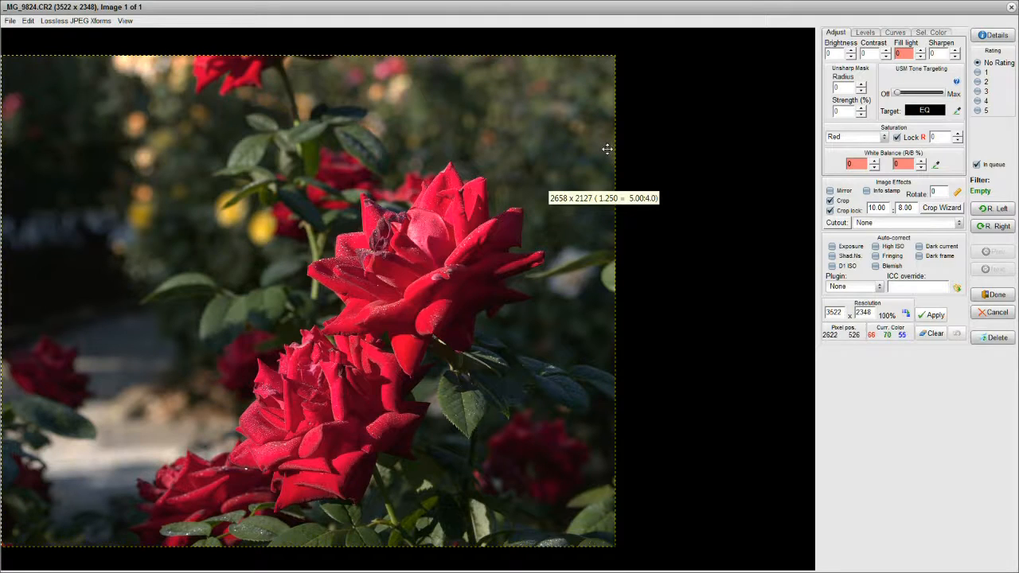
{"action": "mouse_move", "coordinate": [608, 151]}
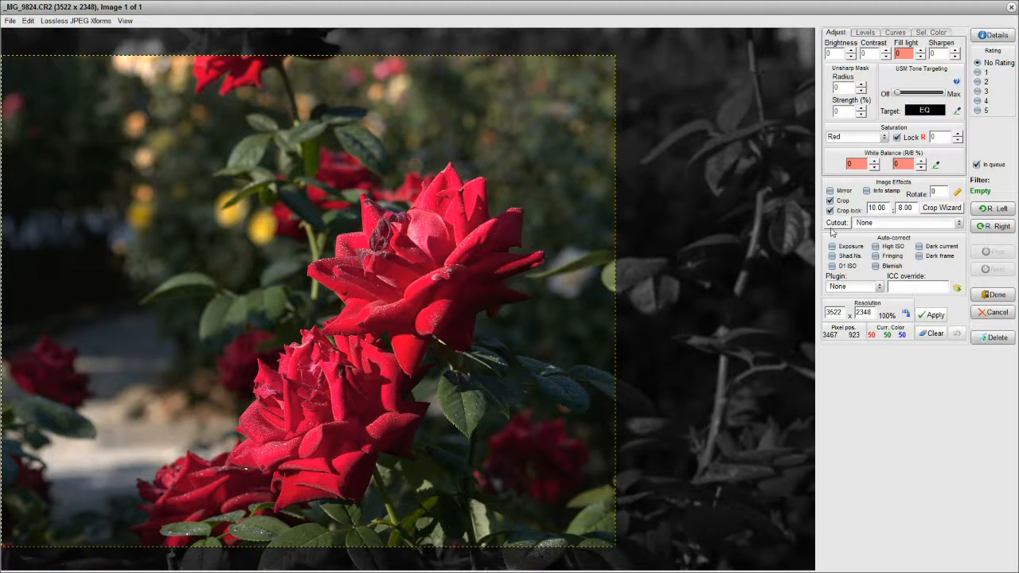
{"action": "mouse_move", "coordinate": [629, 252]}
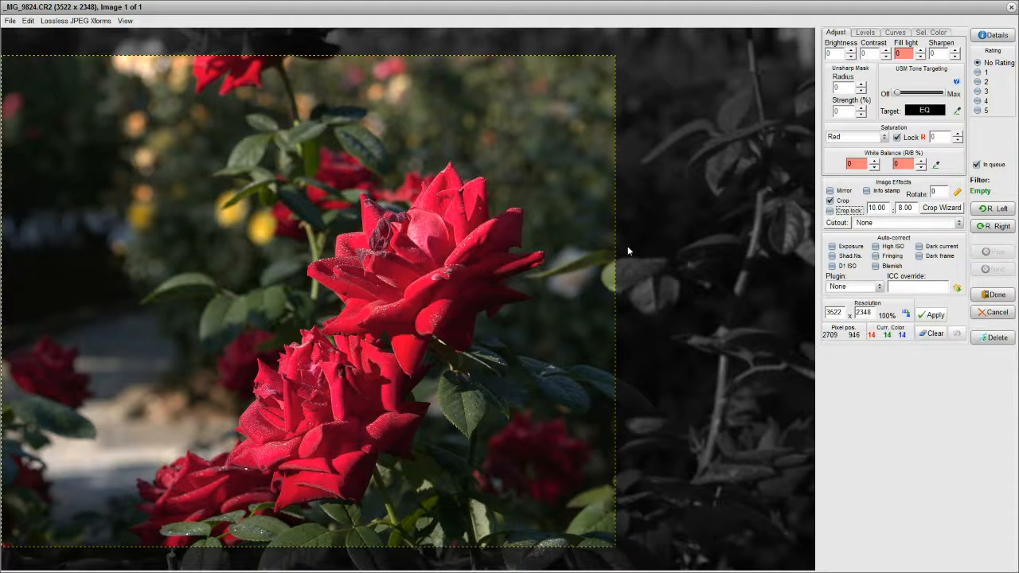
- Discard the drawn 10 by 8 crop box so the full rose photo shows again
{"action": "left_click_drag", "start_coordinate": [613, 253], "coordinate": [735, 253]}
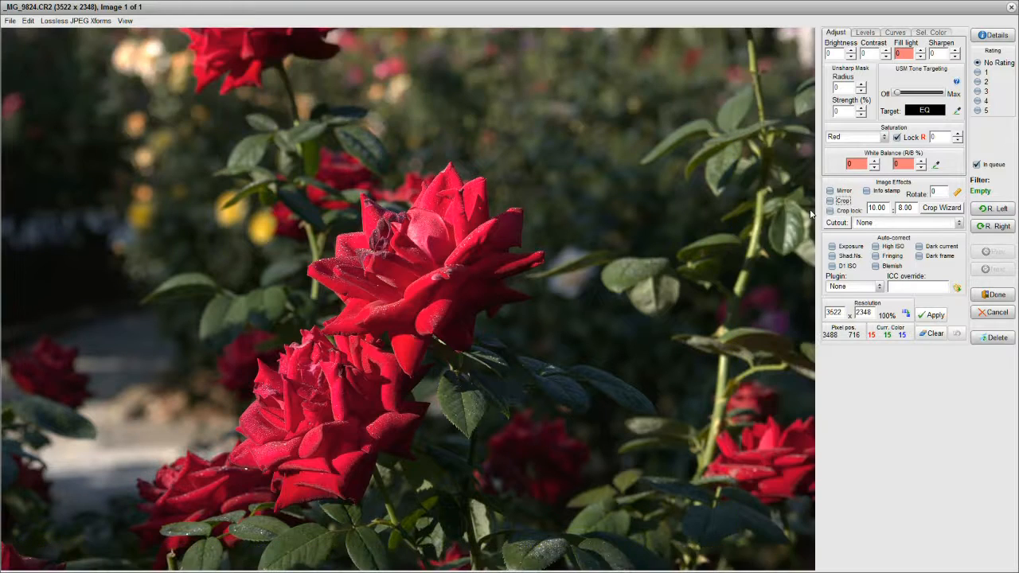
{"action": "mouse_move", "coordinate": [688, 264]}
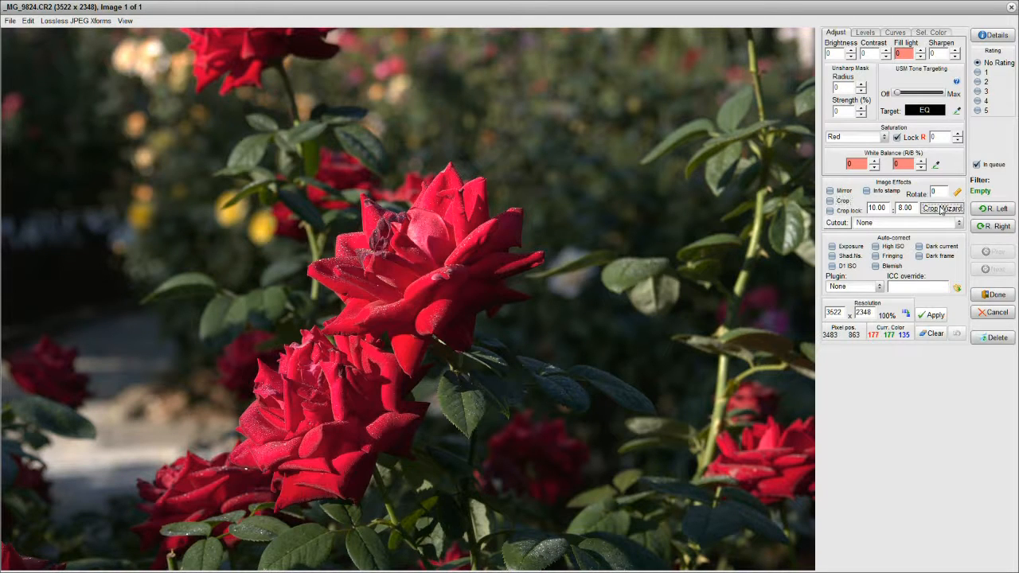
- Run the Crop Wizard for an 8x10 print and accept the recommended 10:8 crop ratio
{"action": "left_click", "coordinate": [942, 207]}
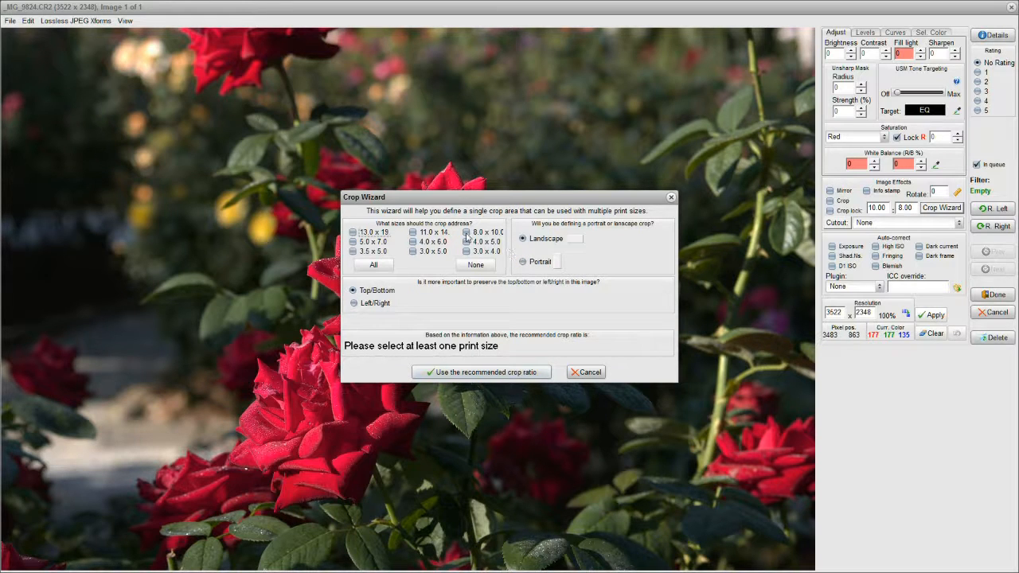
{"action": "left_click", "coordinate": [468, 232]}
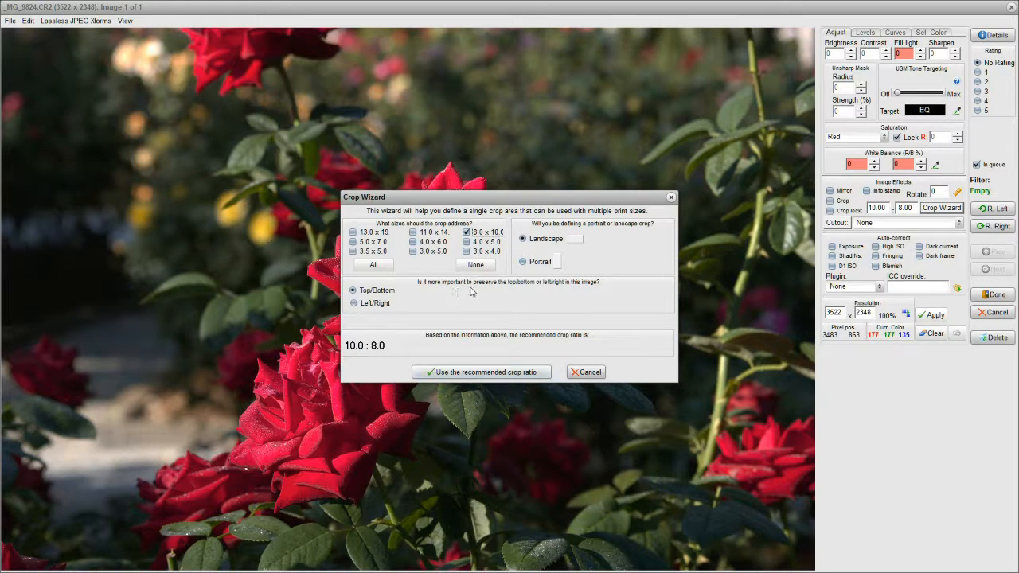
{"action": "mouse_move", "coordinate": [417, 303]}
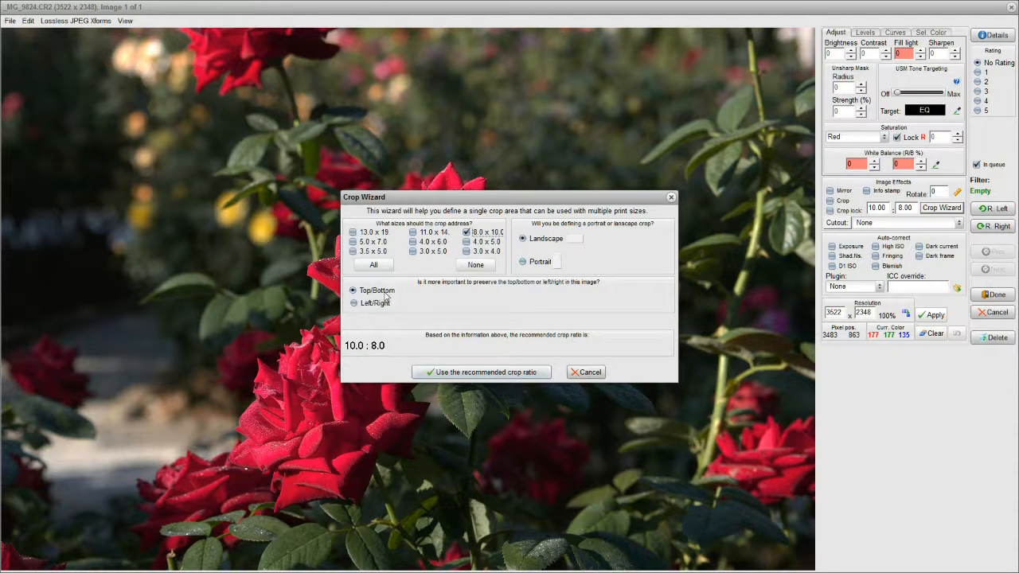
{"action": "mouse_move", "coordinate": [449, 67]}
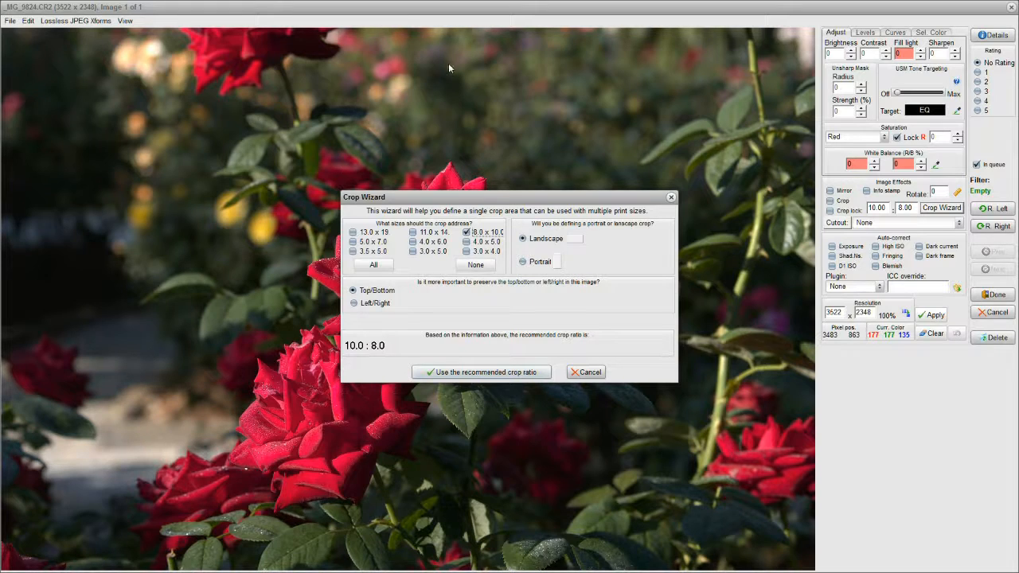
{"action": "mouse_move", "coordinate": [518, 178]}
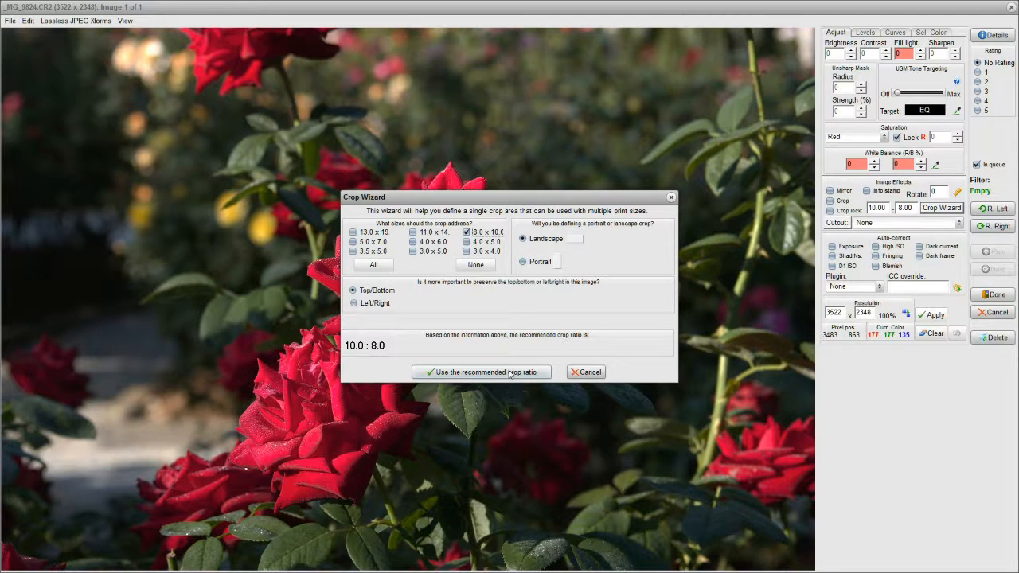
{"action": "left_click", "coordinate": [831, 210]}
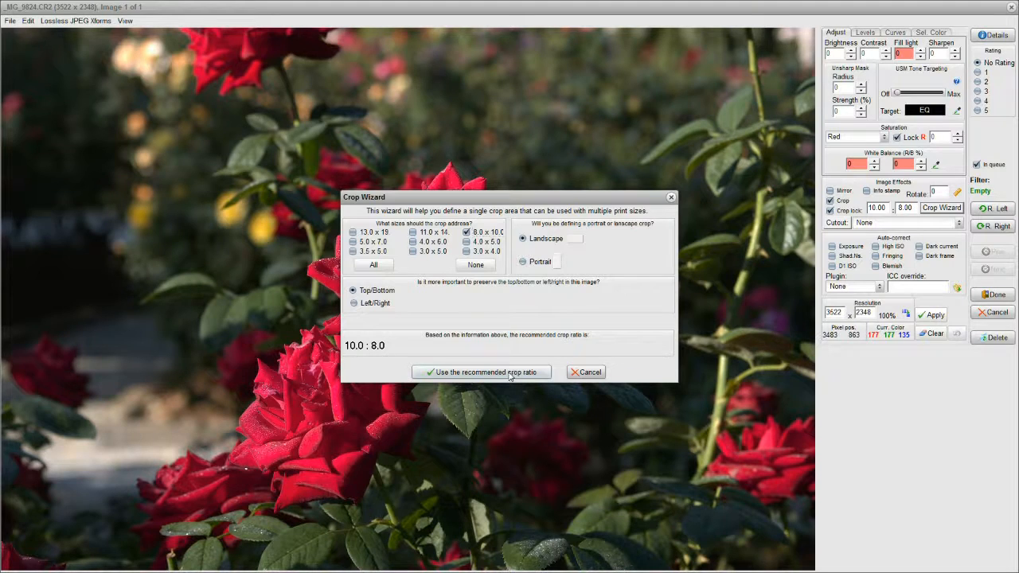
{"action": "left_click", "coordinate": [481, 372]}
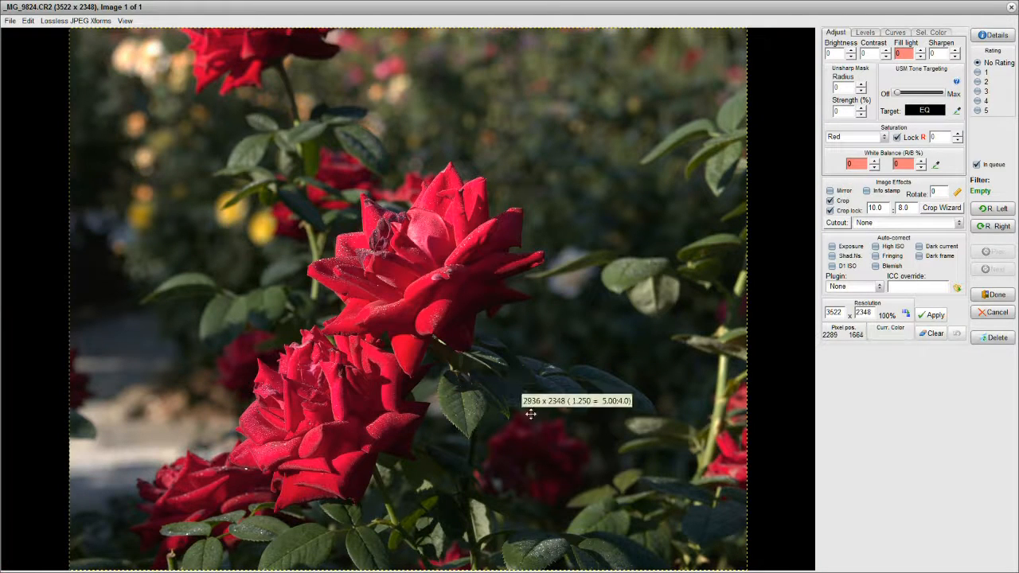
{"action": "mouse_move", "coordinate": [669, 389]}
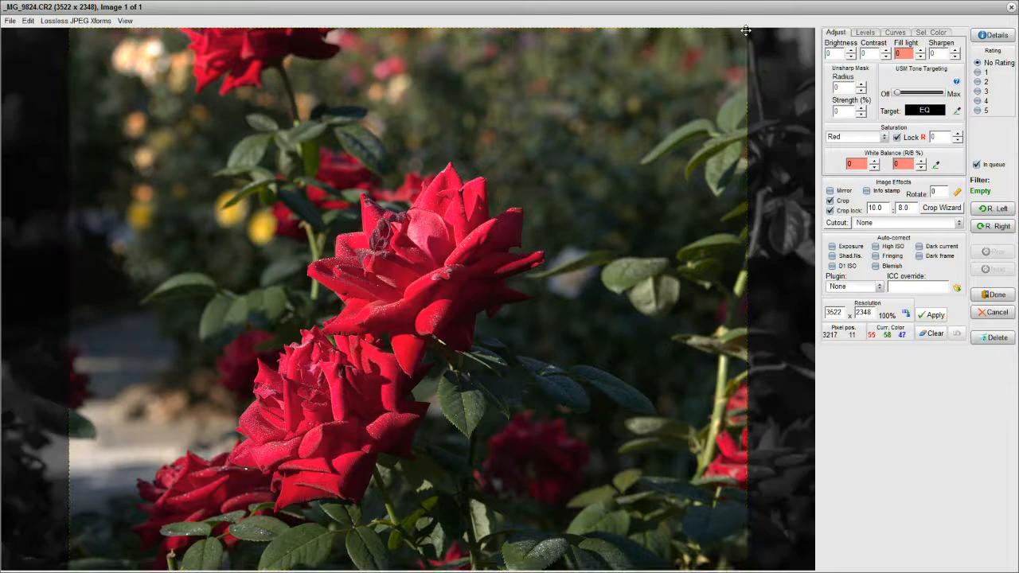
- Tighten the 10:8 crop box around the main red roses in the lower-left area
{"action": "left_click_drag", "start_coordinate": [747, 32], "coordinate": [704, 97]}
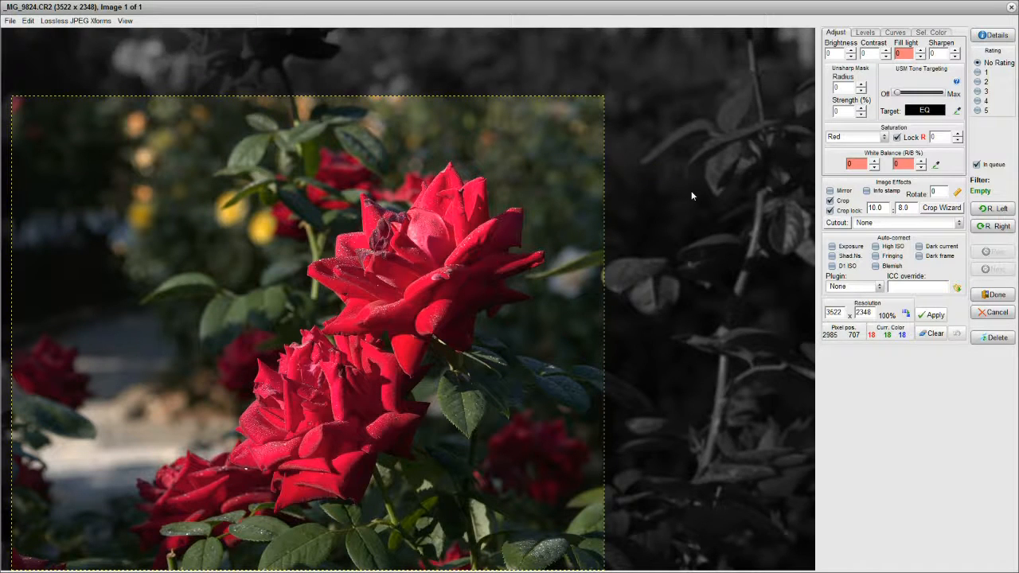
{"action": "mouse_move", "coordinate": [601, 99]}
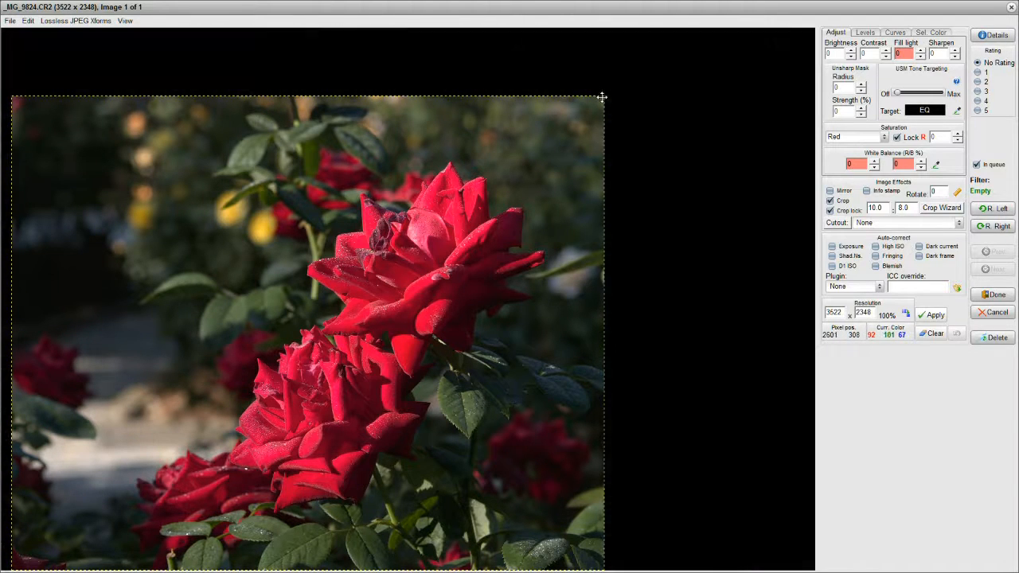
{"action": "left_click_drag", "start_coordinate": [601, 97], "coordinate": [602, 97]}
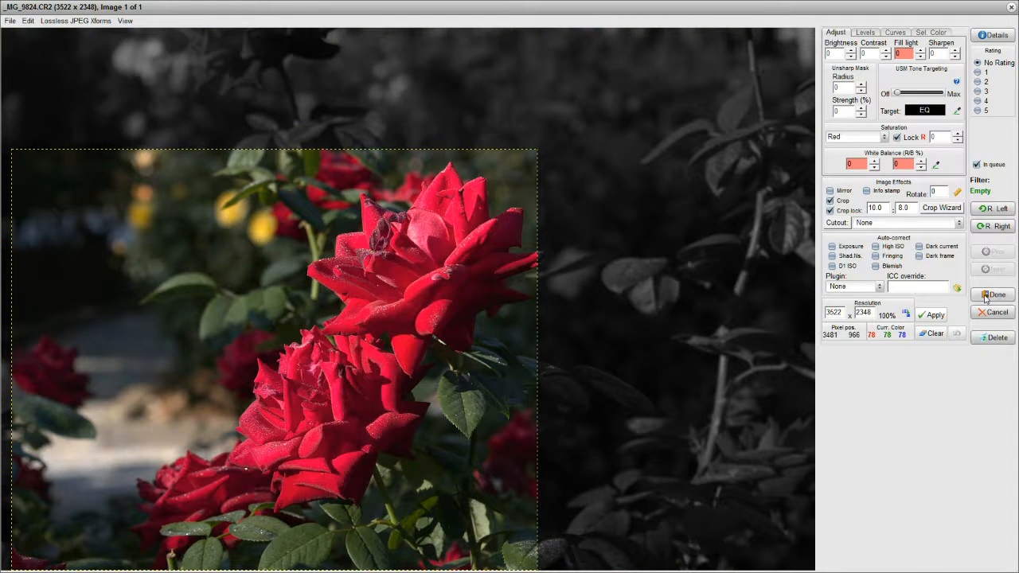
- Apply the crop filter to this image so the queued 10 x 8 print shows the tighter framing
{"action": "left_click", "coordinate": [994, 295]}
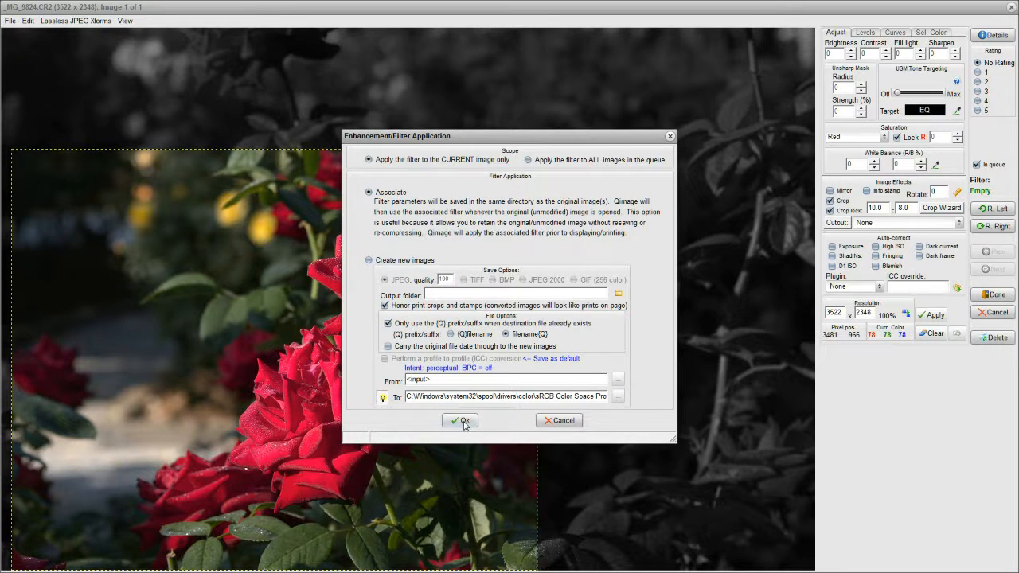
{"action": "left_click", "coordinate": [459, 421]}
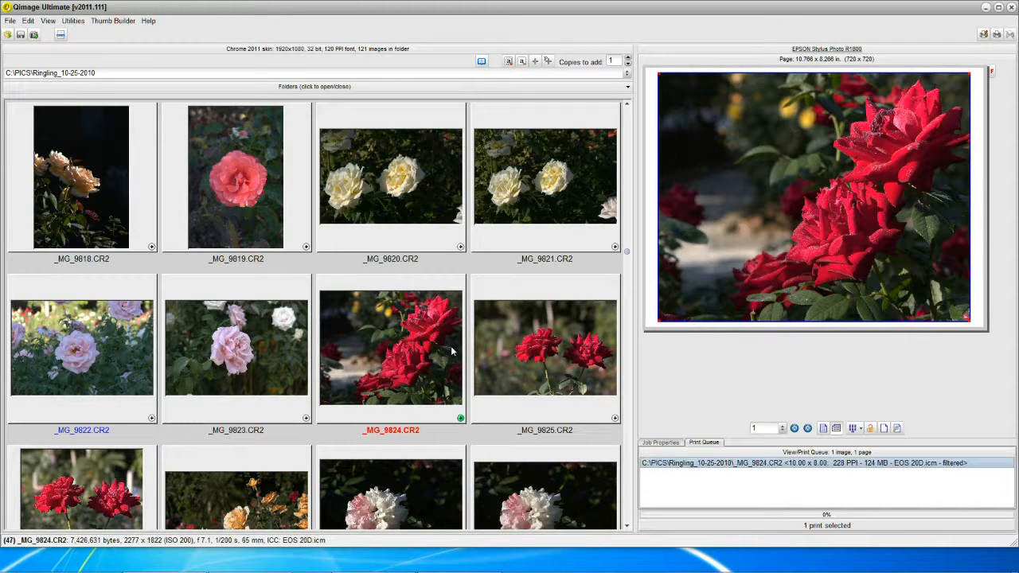
{"action": "mouse_move", "coordinate": [876, 199]}
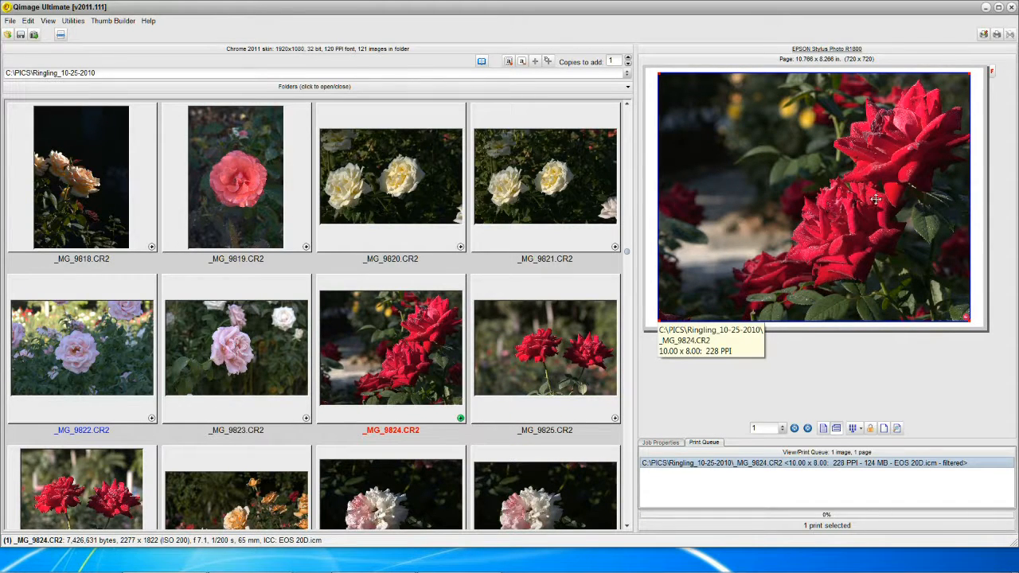
{"action": "mouse_move", "coordinate": [793, 261]}
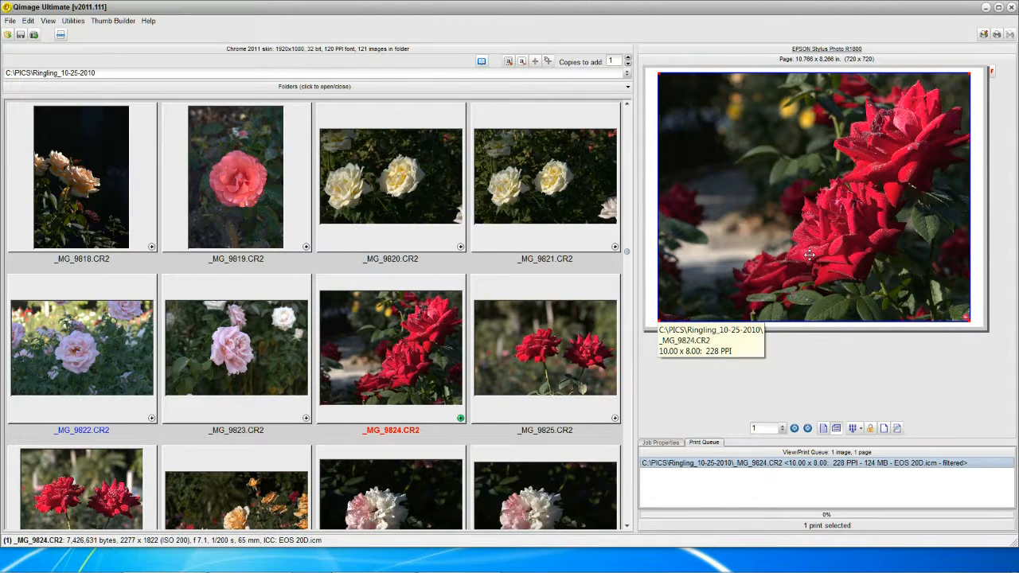
{"action": "mouse_move", "coordinate": [452, 322]}
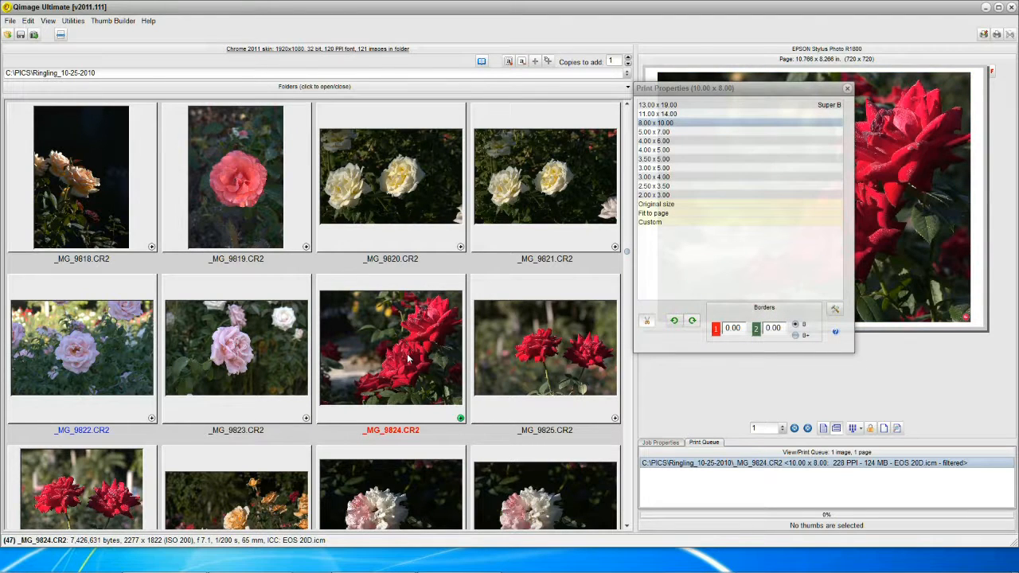
{"action": "mouse_move", "coordinate": [390, 366]}
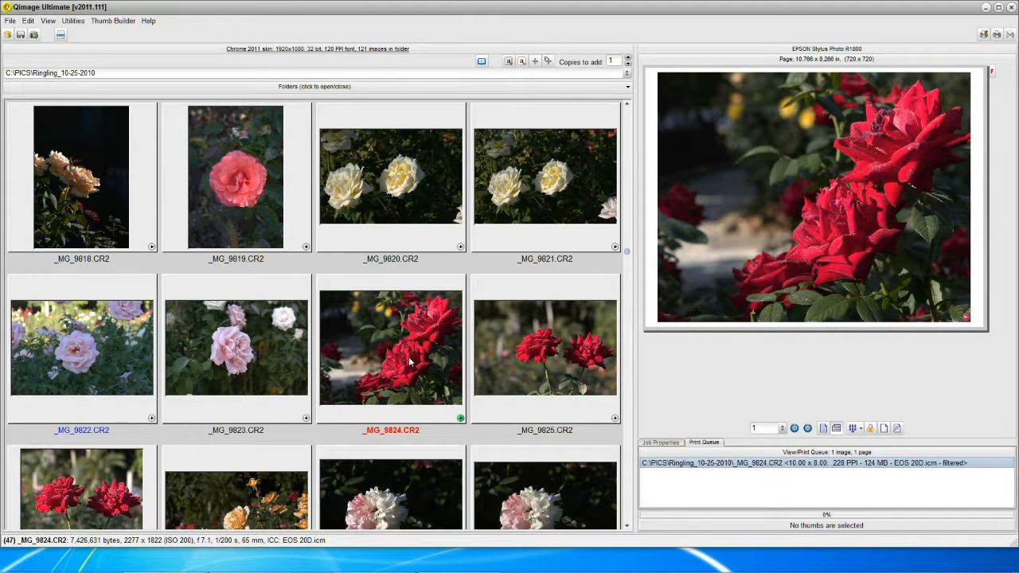
- Remove the Crop filter from the red rose photo via Remove Filters and confirm
{"action": "left_click", "coordinate": [391, 347]}
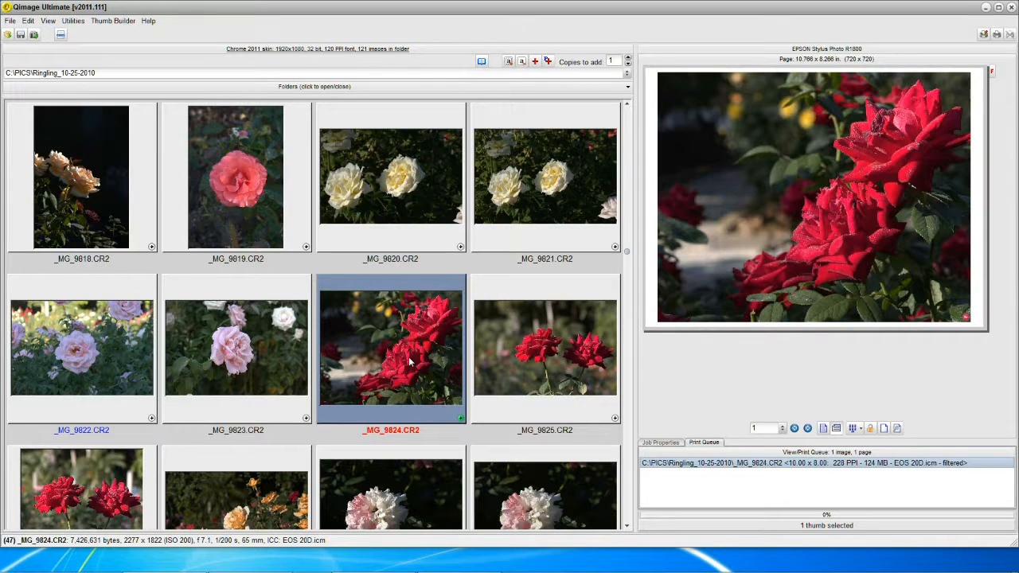
{"action": "right_click", "coordinate": [392, 347]}
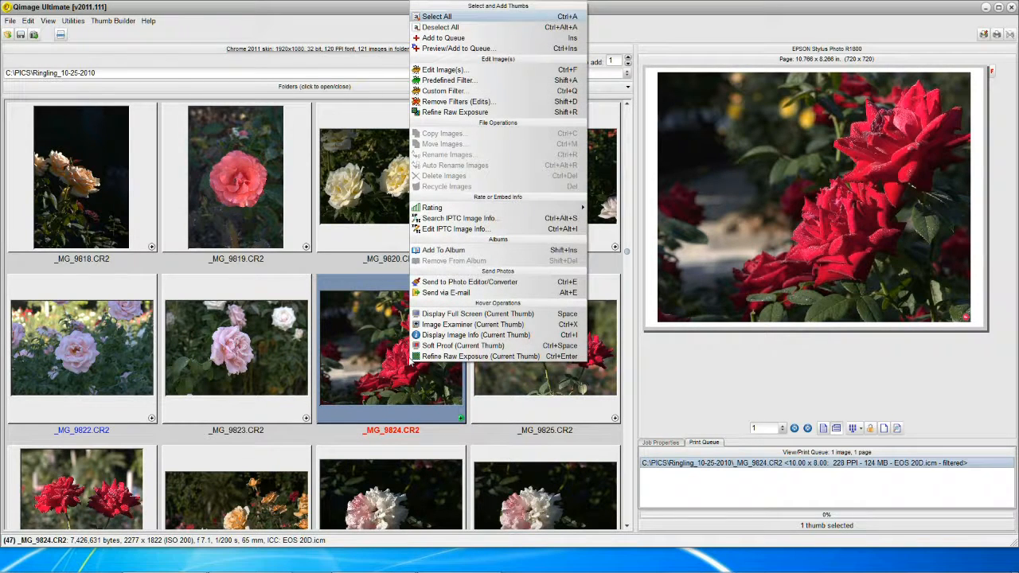
{"action": "mouse_move", "coordinate": [458, 102]}
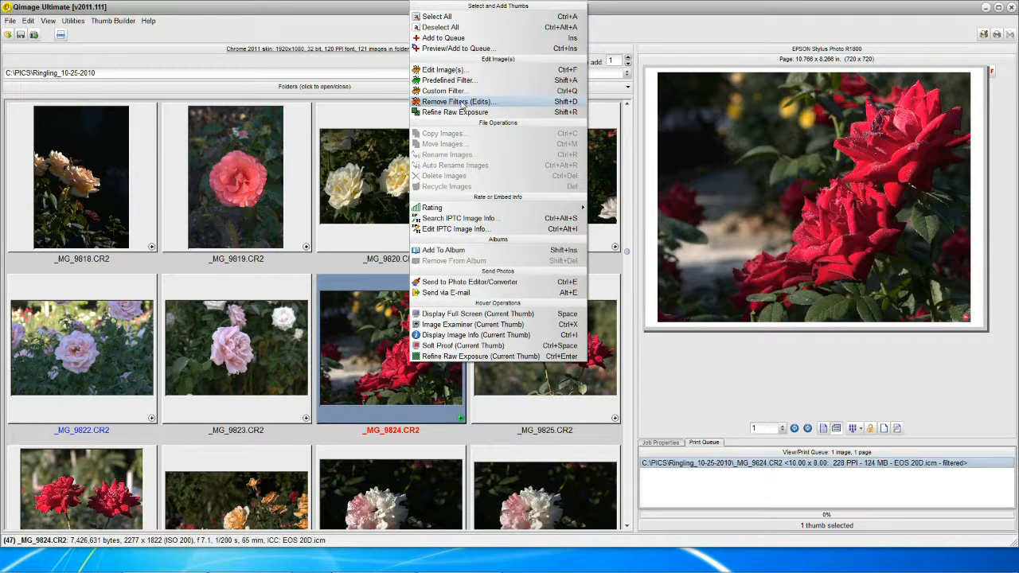
{"action": "left_click", "coordinate": [458, 102]}
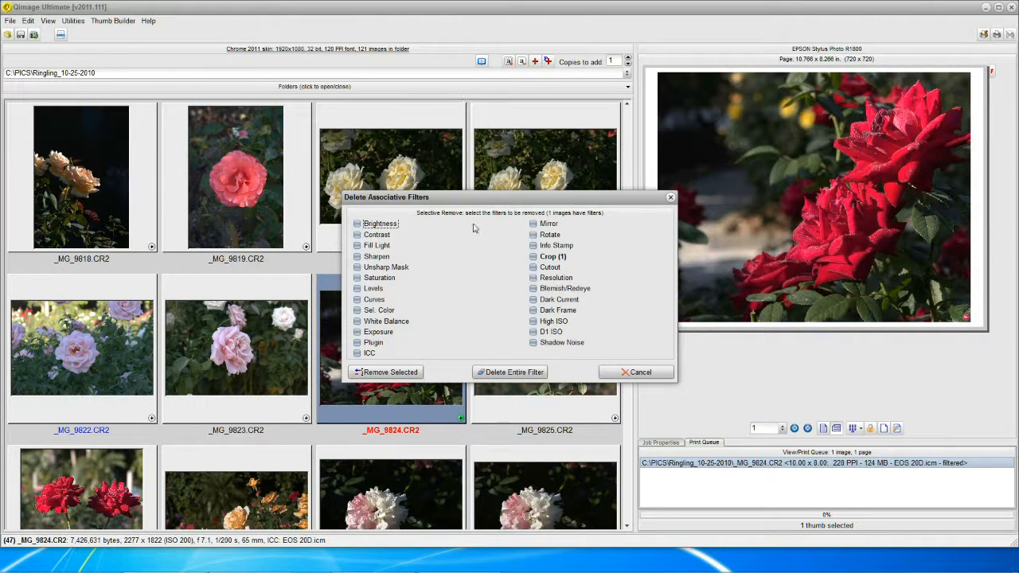
{"action": "mouse_move", "coordinate": [390, 337]}
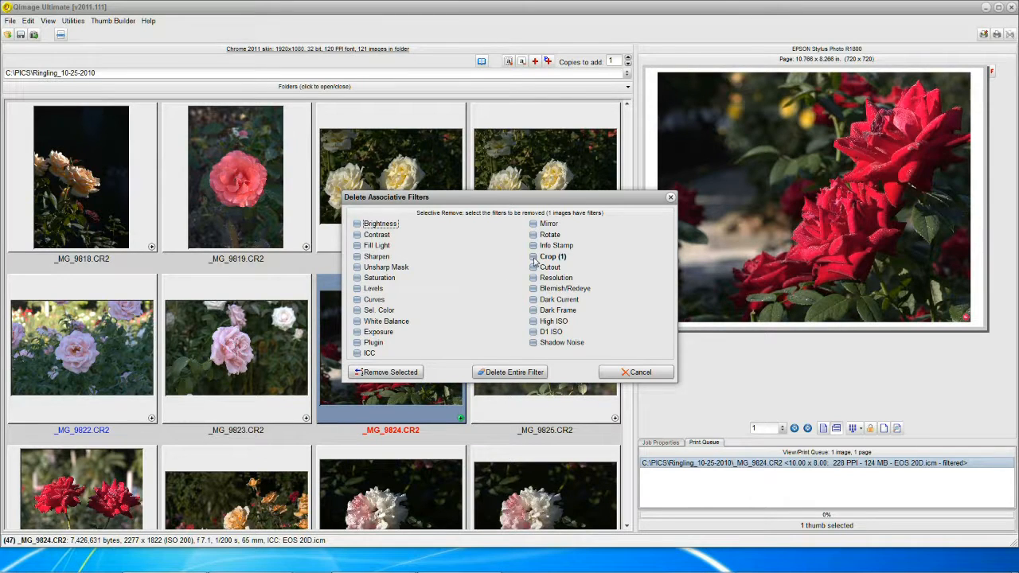
{"action": "left_click", "coordinate": [535, 256]}
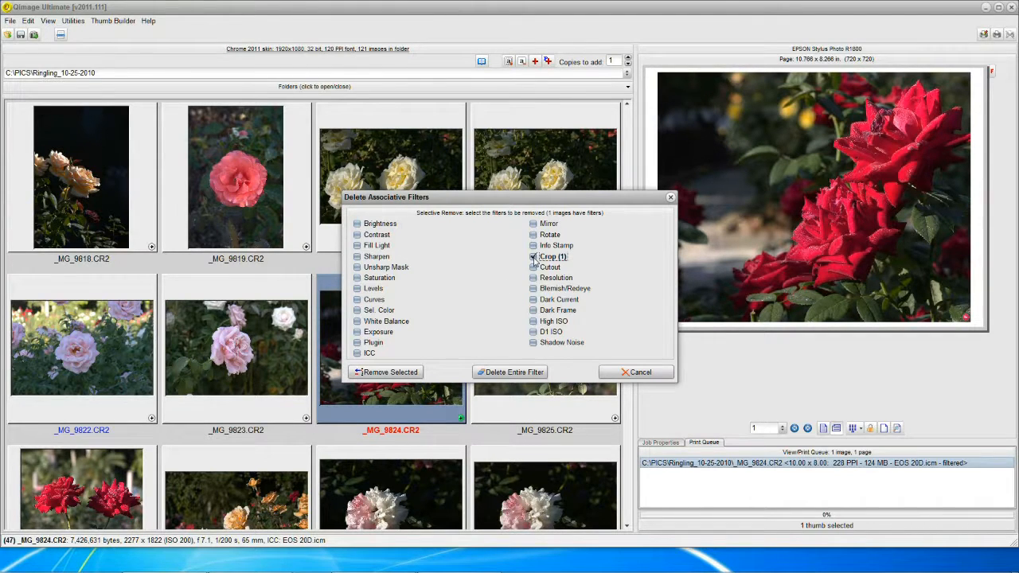
{"action": "left_click", "coordinate": [534, 257]}
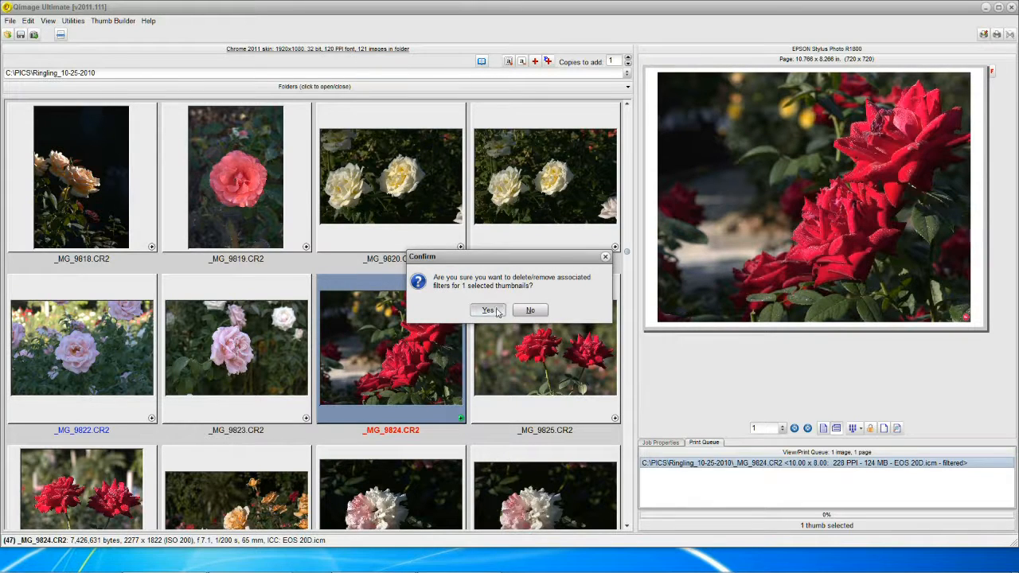
{"action": "left_click", "coordinate": [487, 309]}
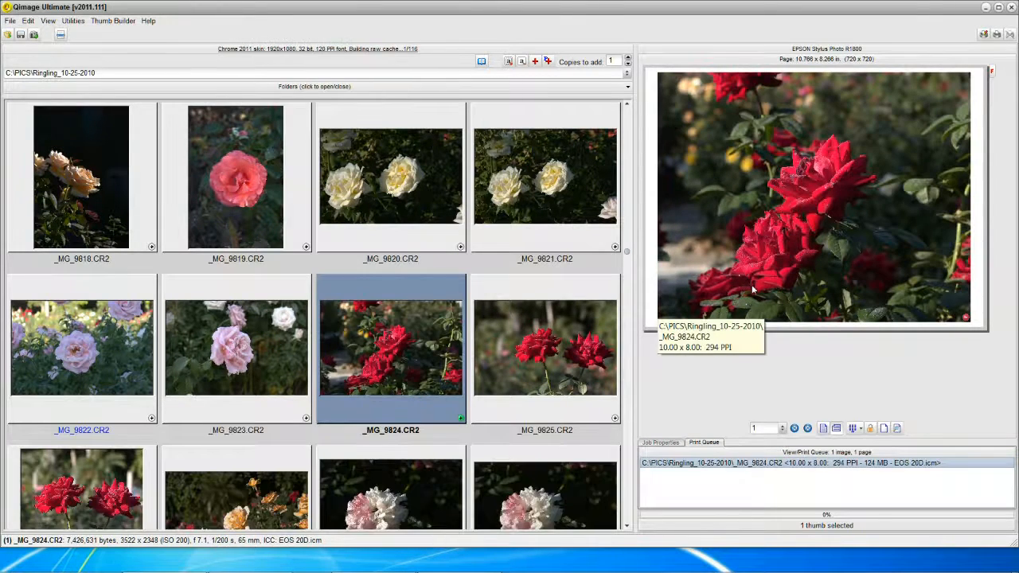
{"action": "mouse_move", "coordinate": [395, 376]}
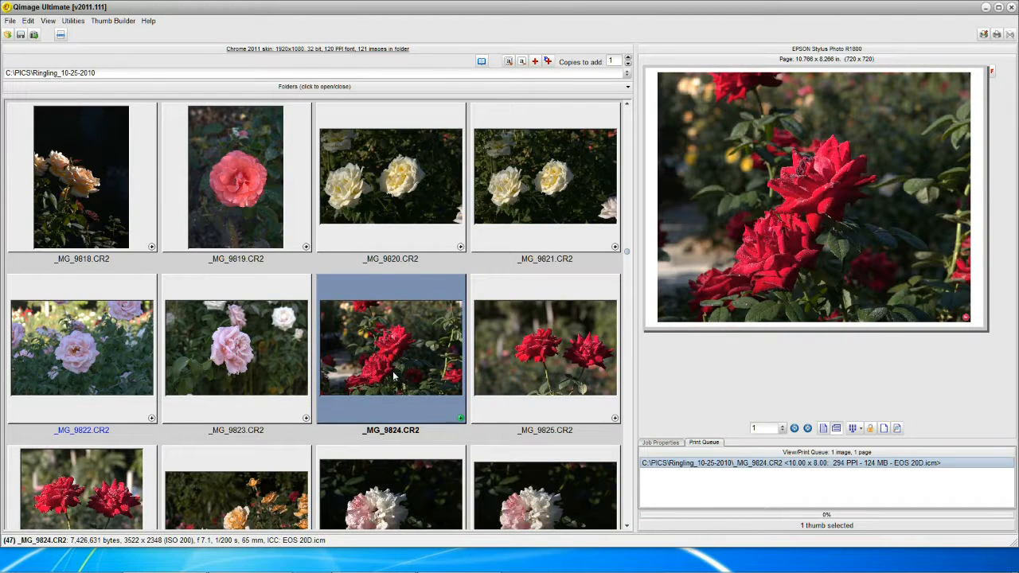
{"action": "mouse_move", "coordinate": [406, 369]}
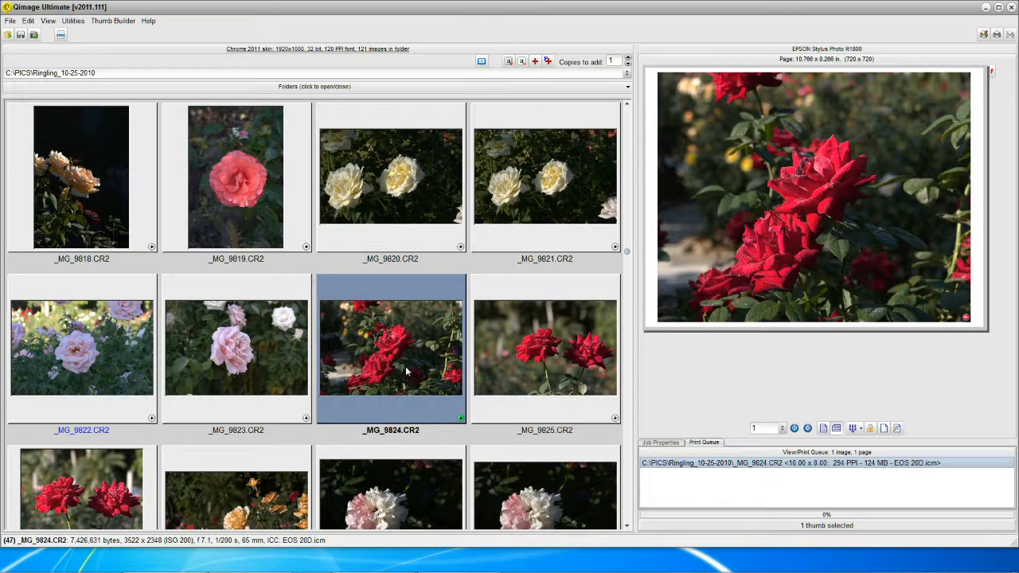
{"action": "mouse_move", "coordinate": [493, 258]}
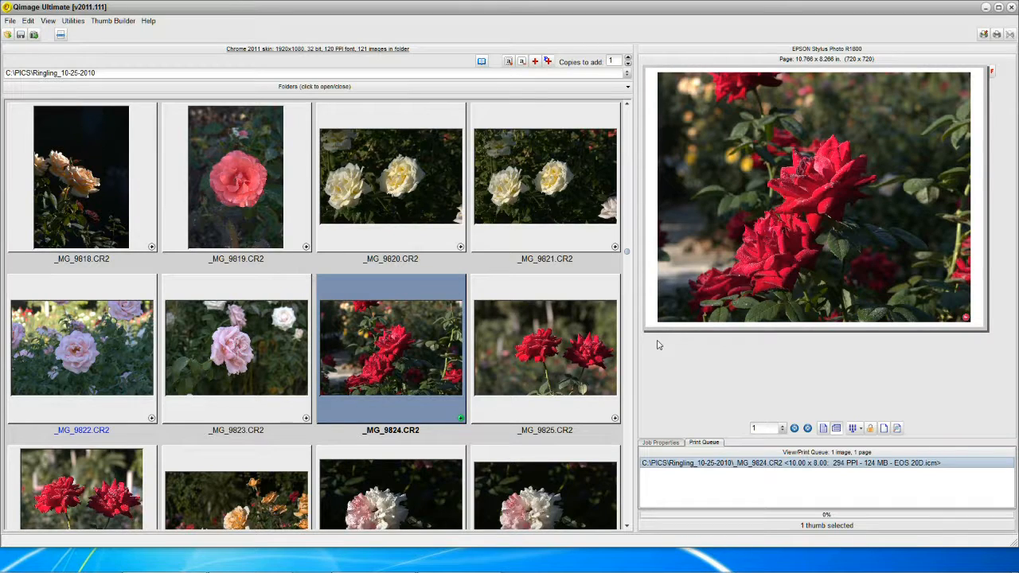
{"action": "mouse_move", "coordinate": [675, 353]}
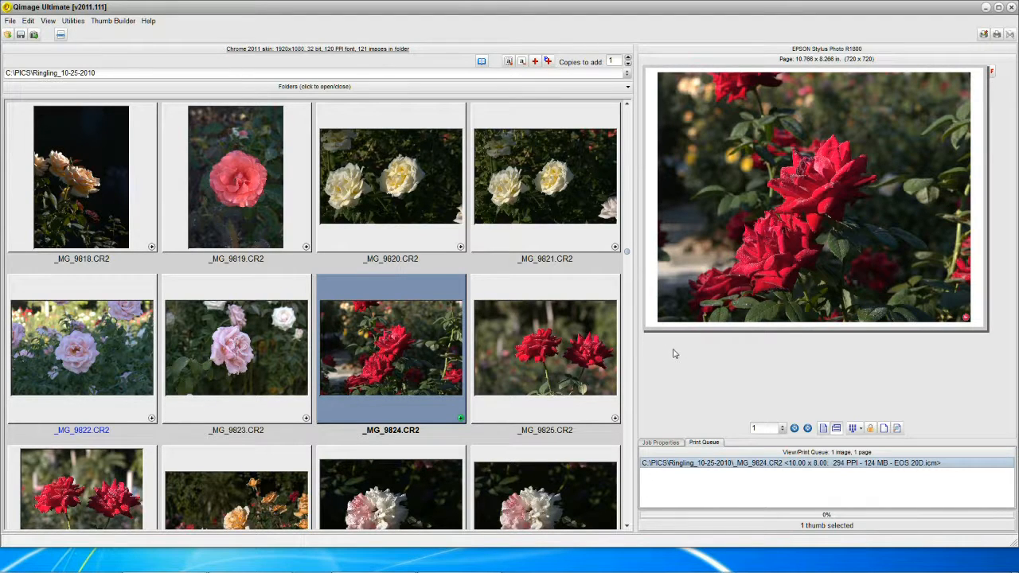
{"action": "mouse_move", "coordinate": [772, 353]}
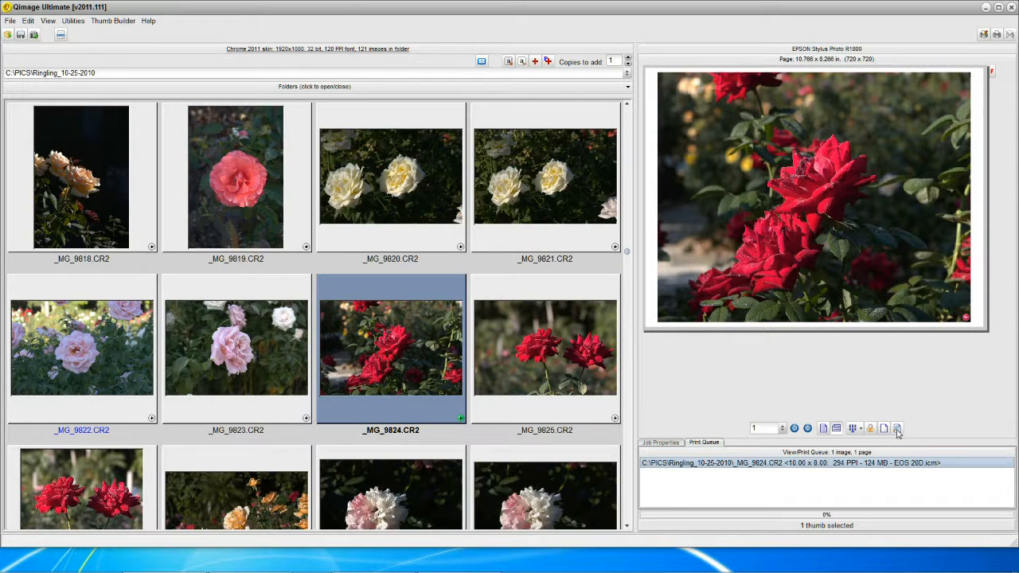
- Remove the manual page-editor crop from the queued rose print and confirm
{"action": "left_click", "coordinate": [898, 428]}
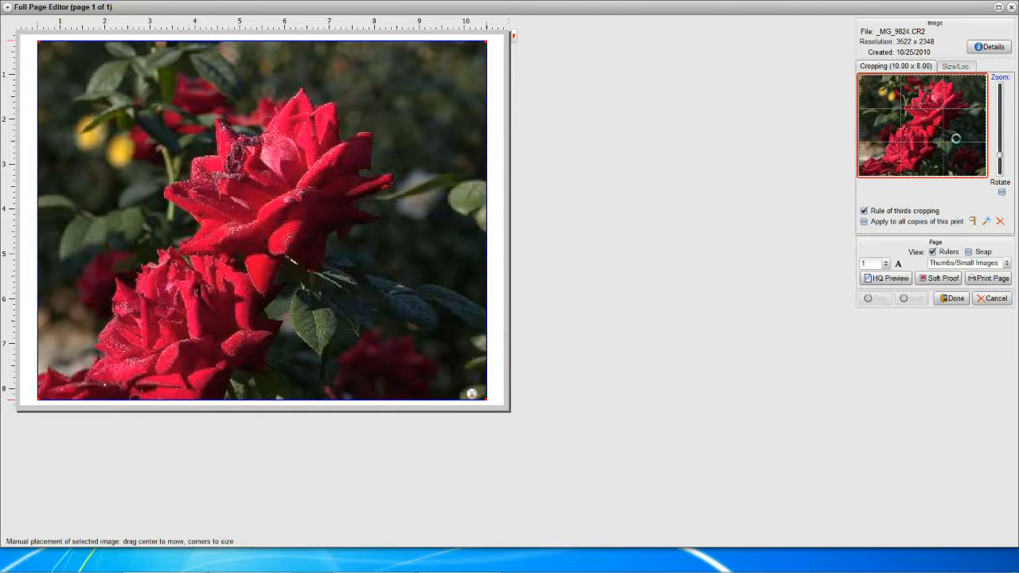
{"action": "left_click", "coordinate": [952, 298]}
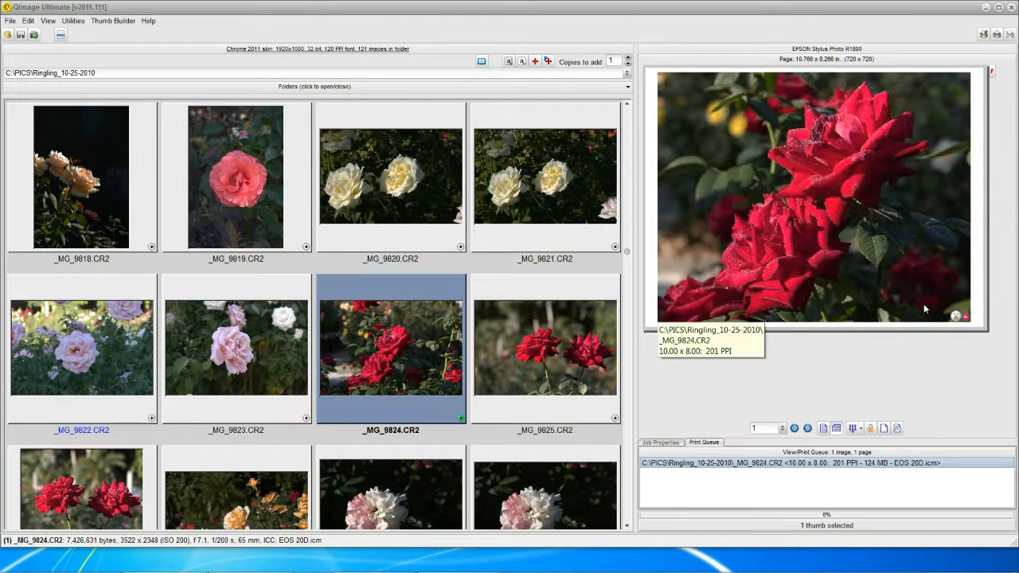
{"action": "mouse_move", "coordinate": [955, 328]}
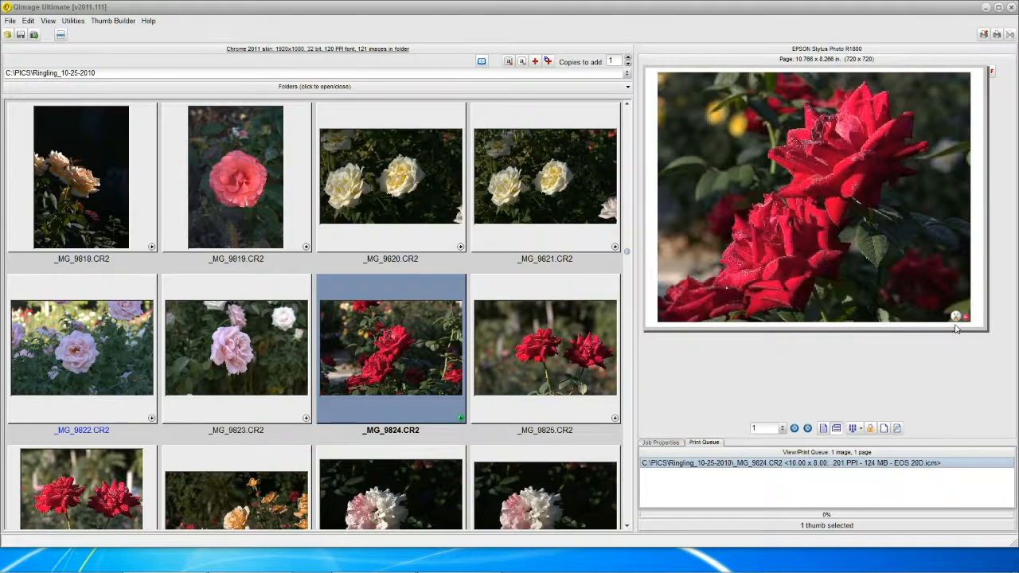
{"action": "mouse_move", "coordinate": [955, 316]}
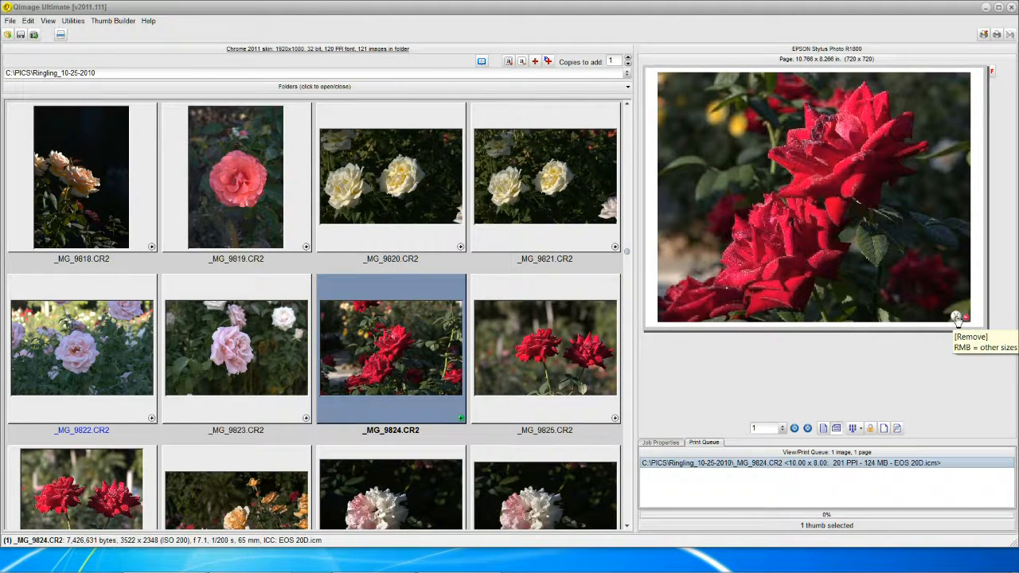
{"action": "left_click", "coordinate": [957, 317]}
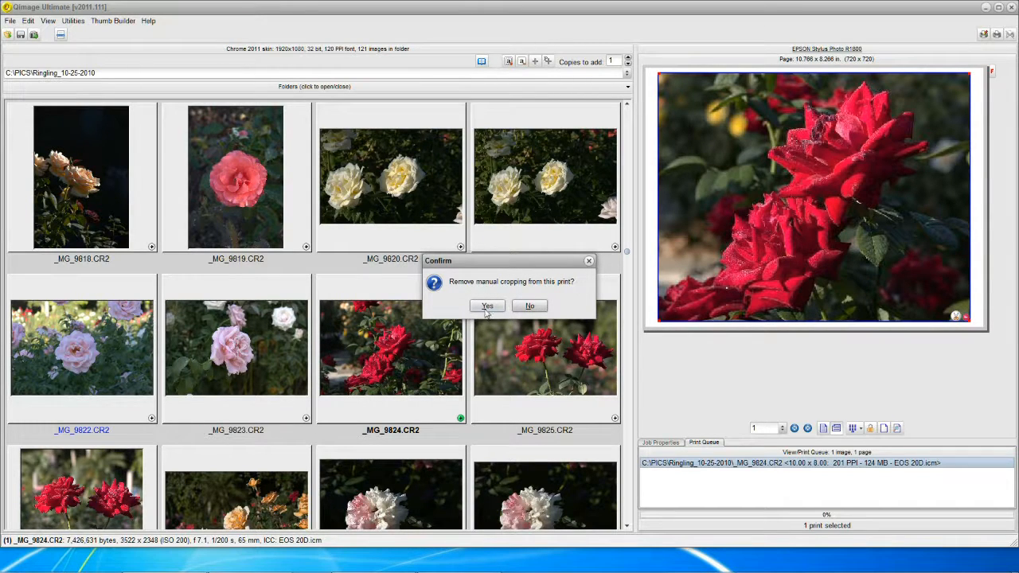
{"action": "left_click", "coordinate": [488, 306]}
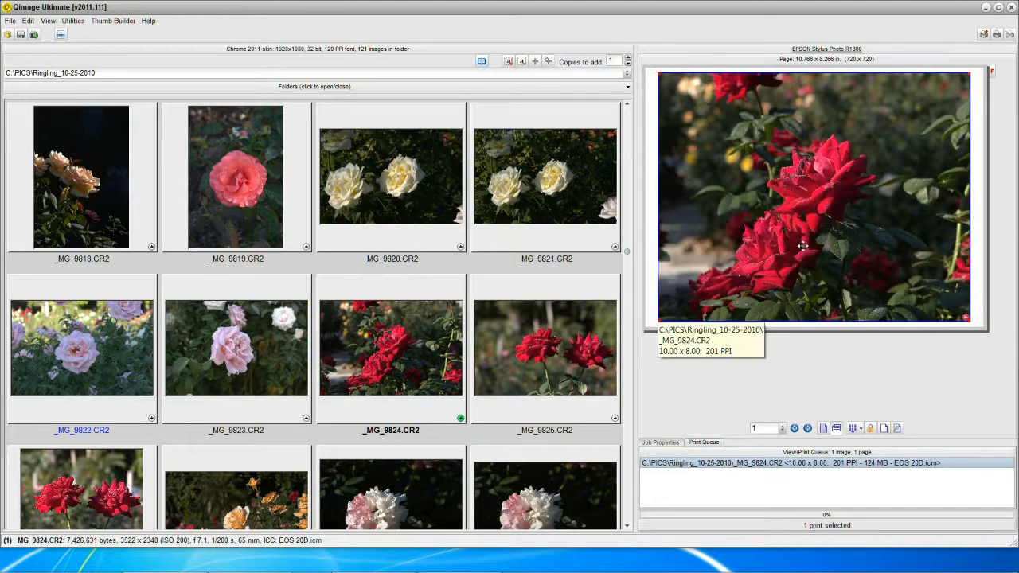
{"action": "mouse_move", "coordinate": [836, 366]}
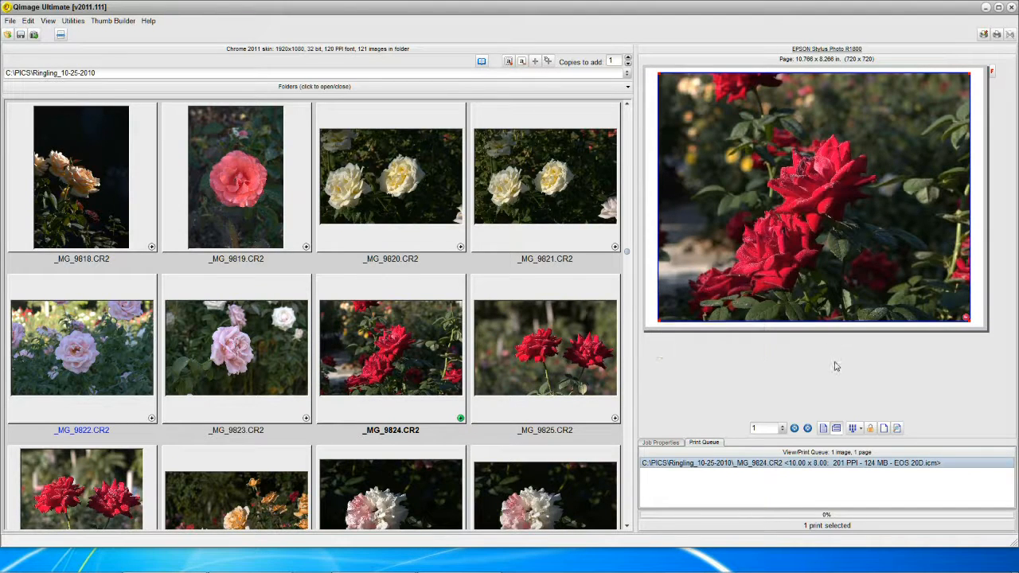